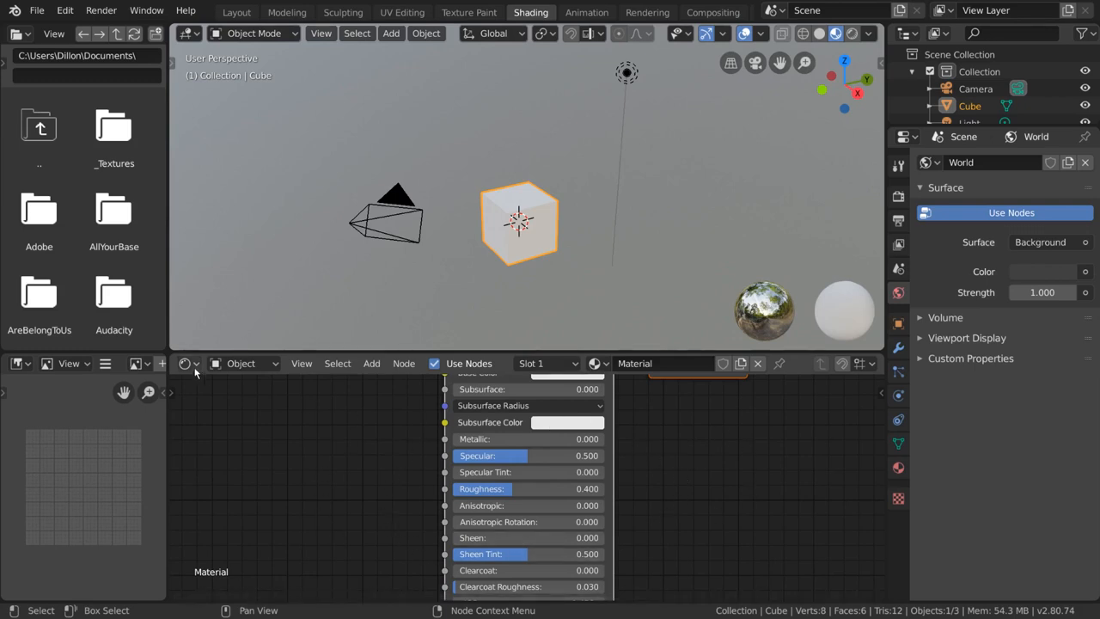
- Zoom in and move the Principled BSDF node left, away from Material Output
left_click(189, 363)
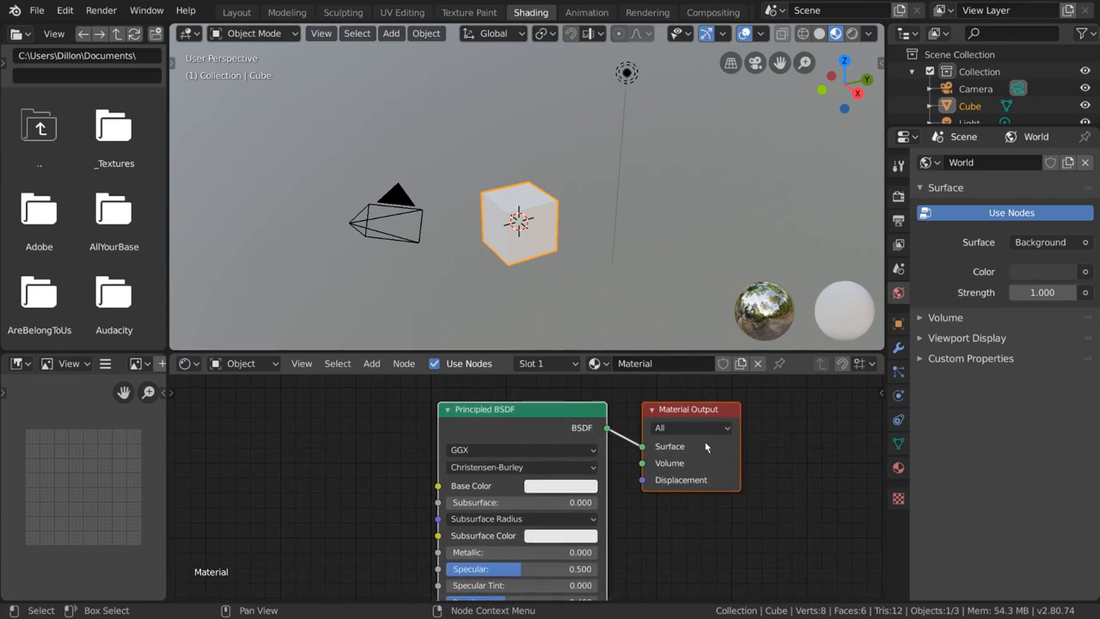
left_click(189, 363)
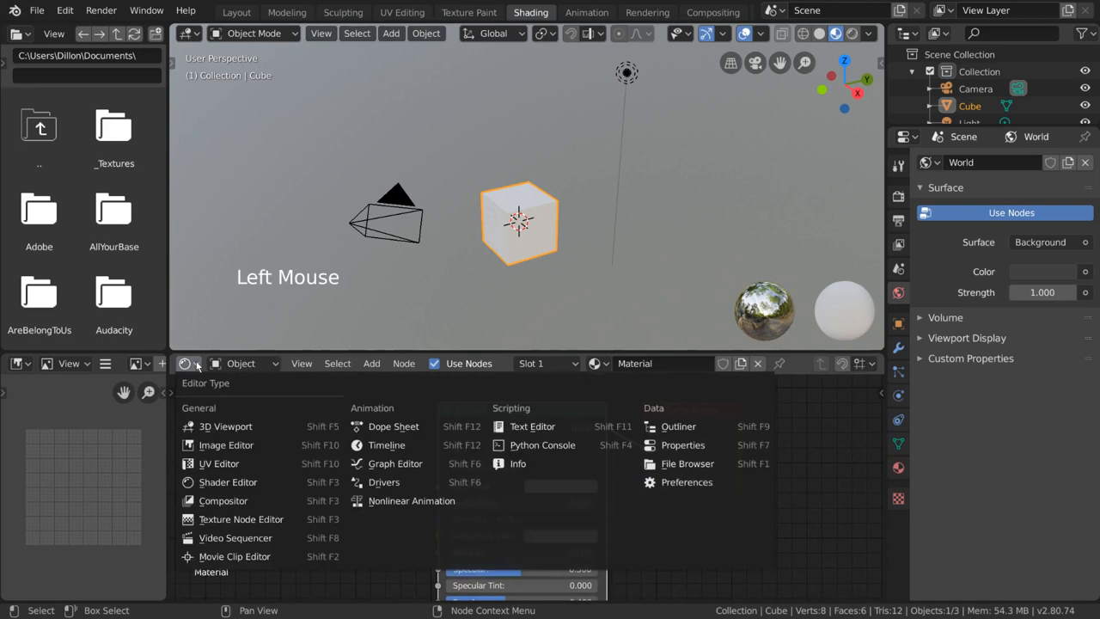
mouse_move(223, 500)
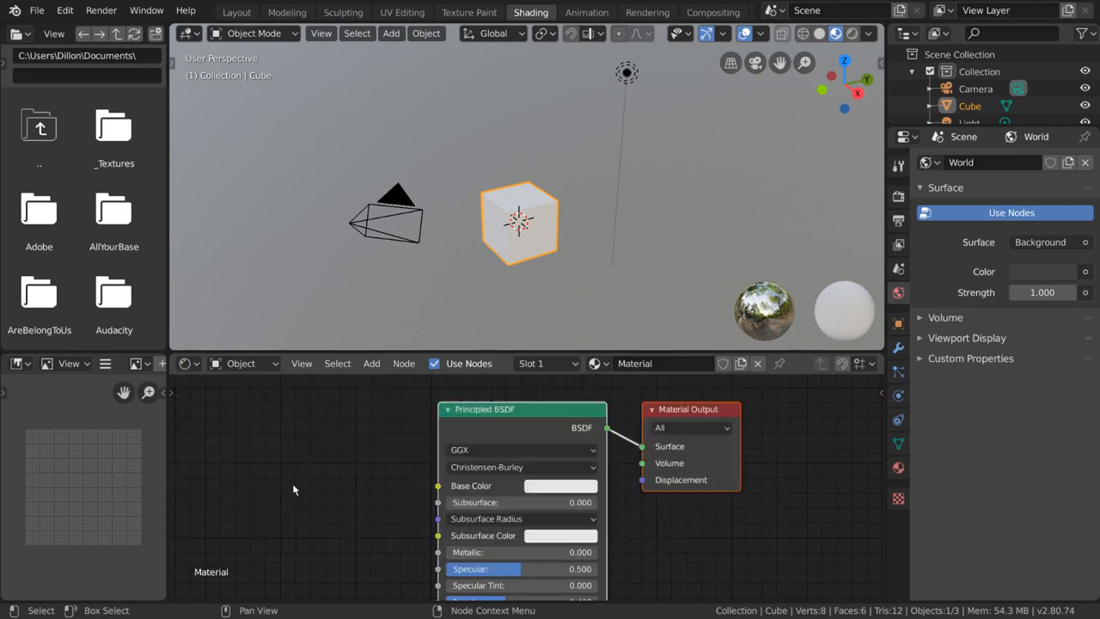
mouse_move(737, 464)
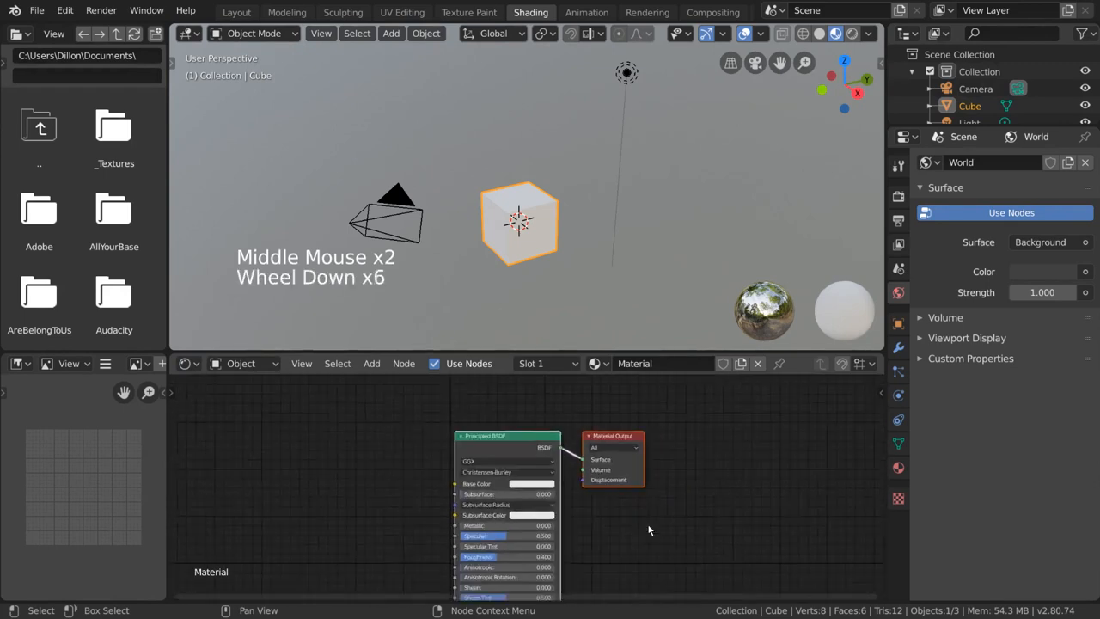
scroll("up", 3)
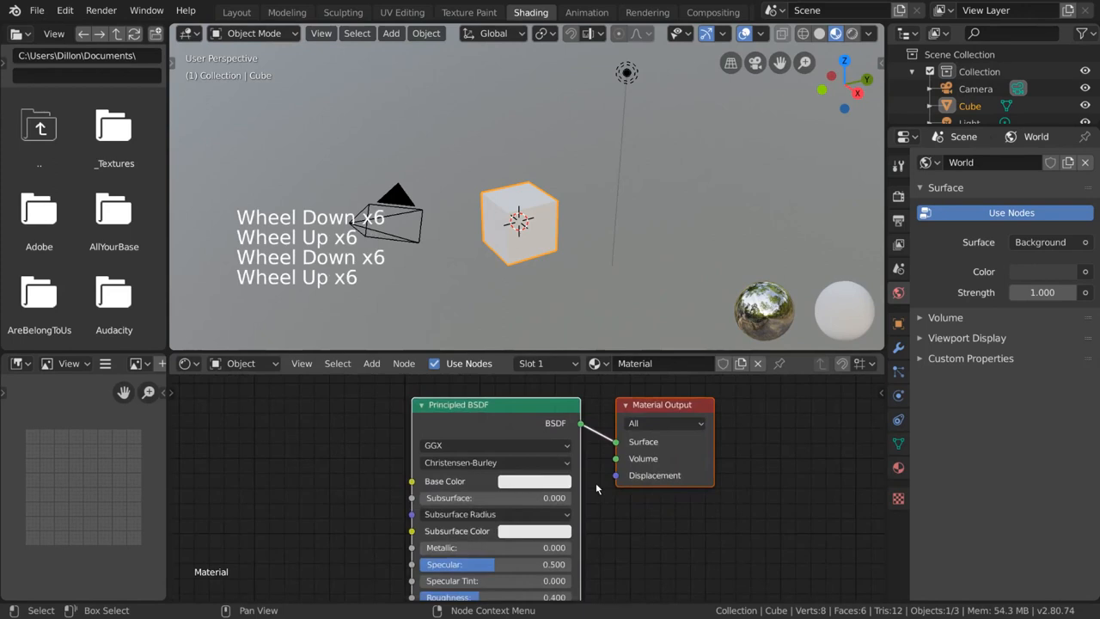
left_click_drag(497, 405, 368, 407)
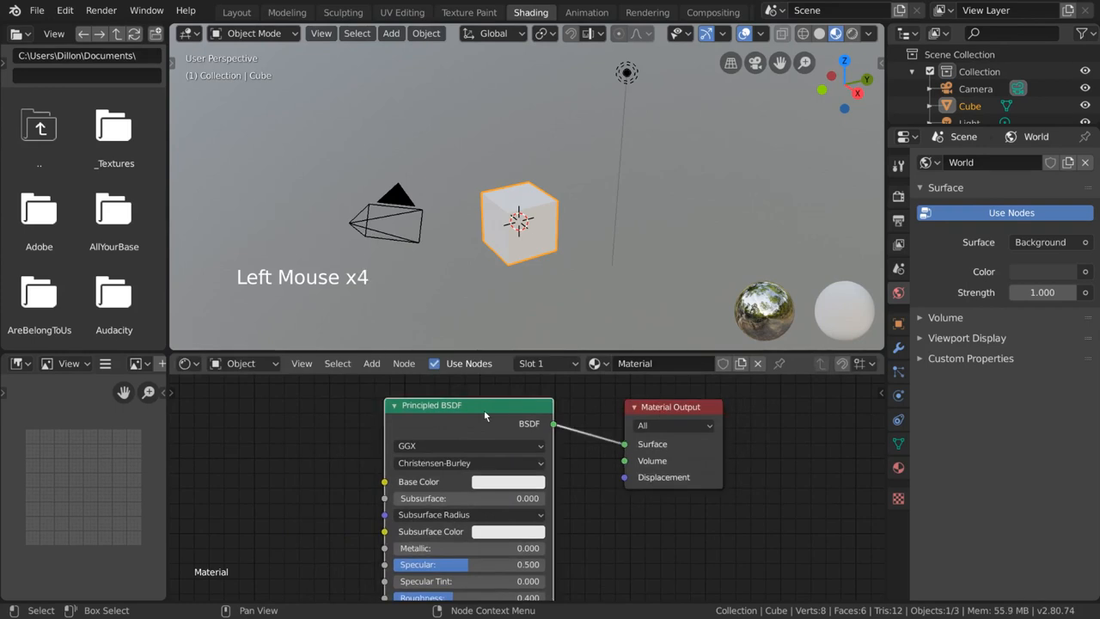
key("g")
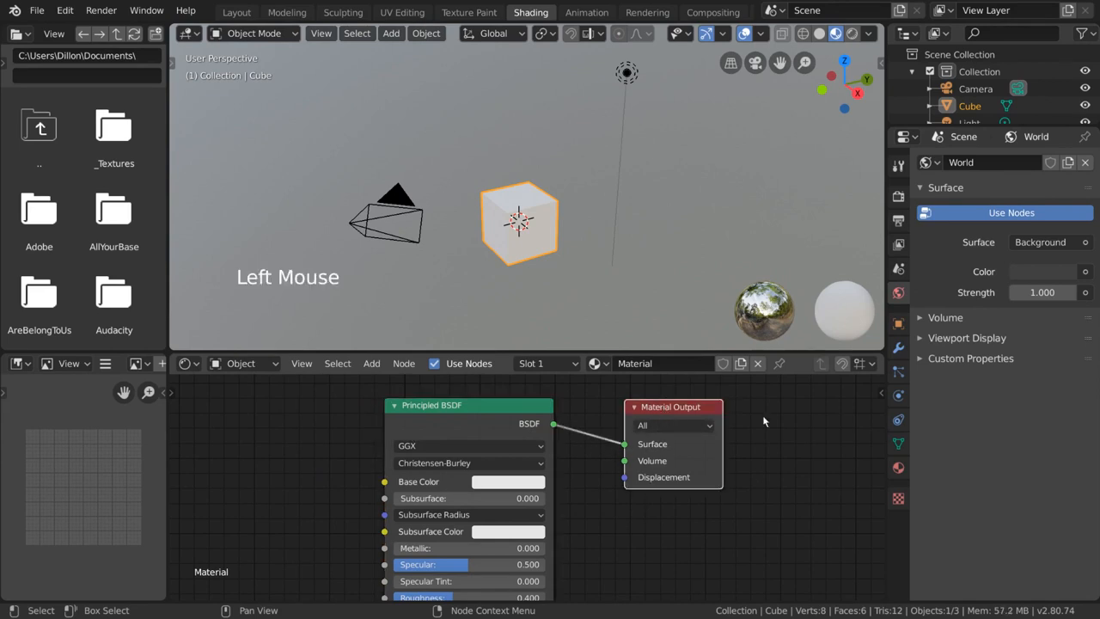
mouse_move(599, 417)
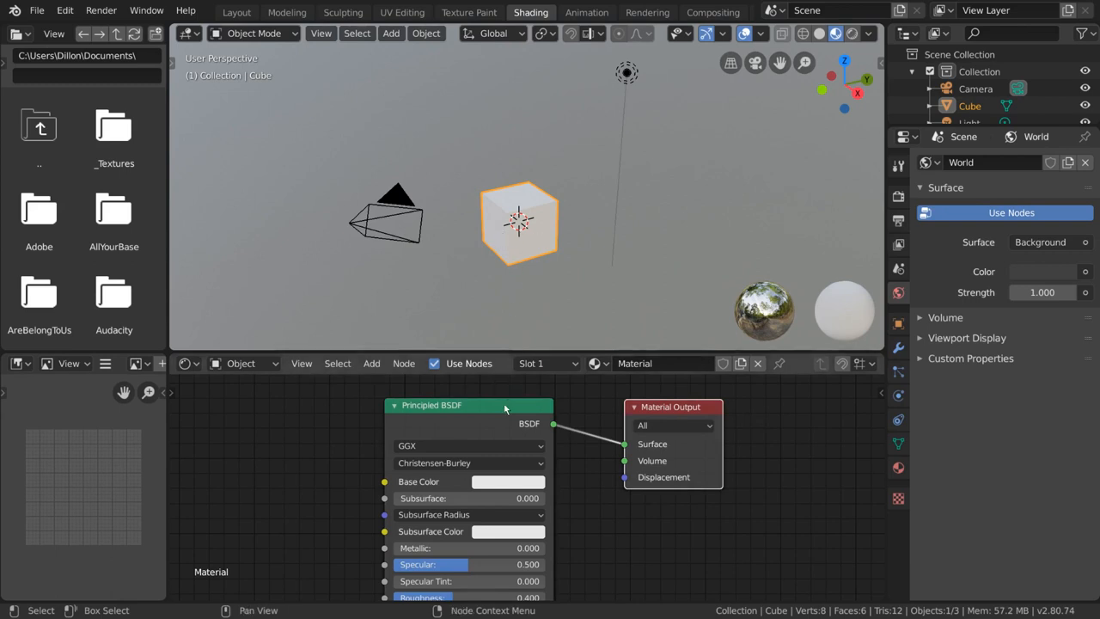
double_click(674, 407)
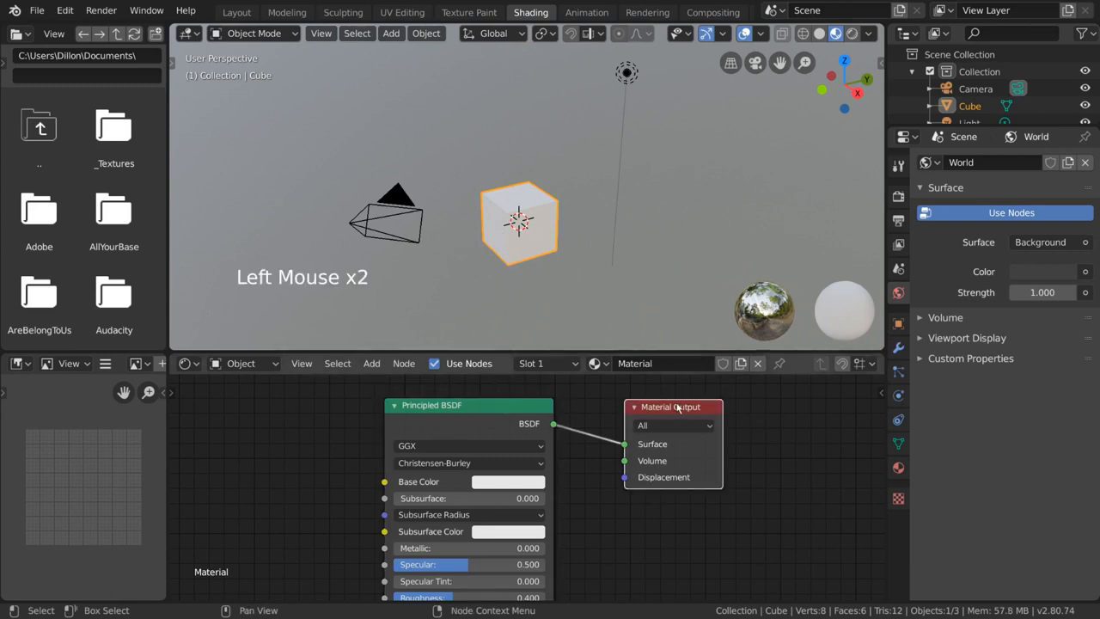
left_click(468, 430)
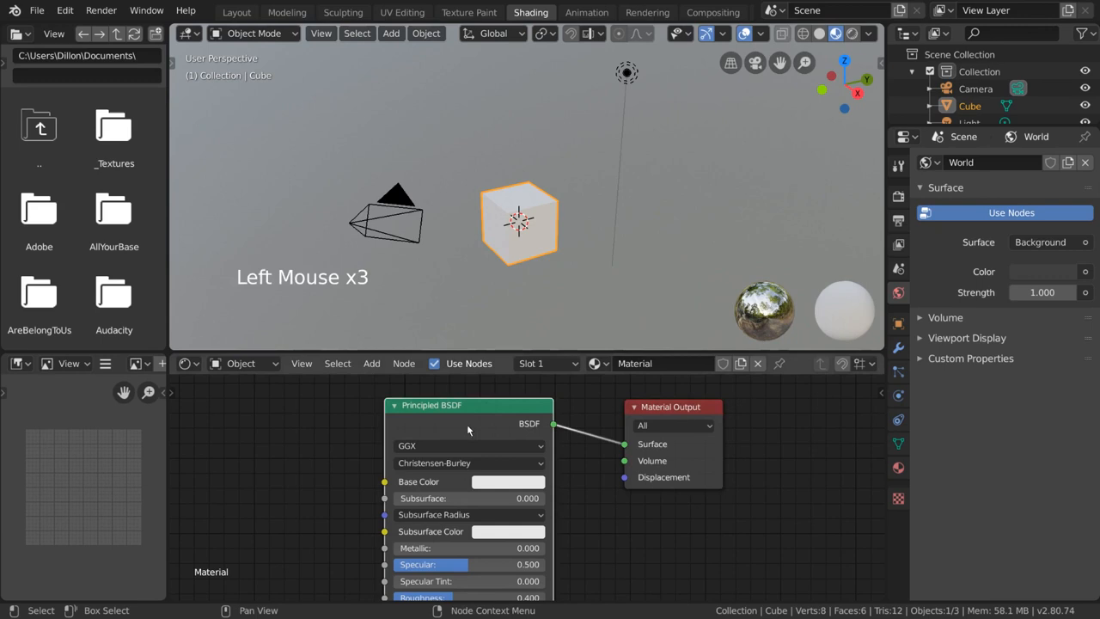
left_click(670, 406)
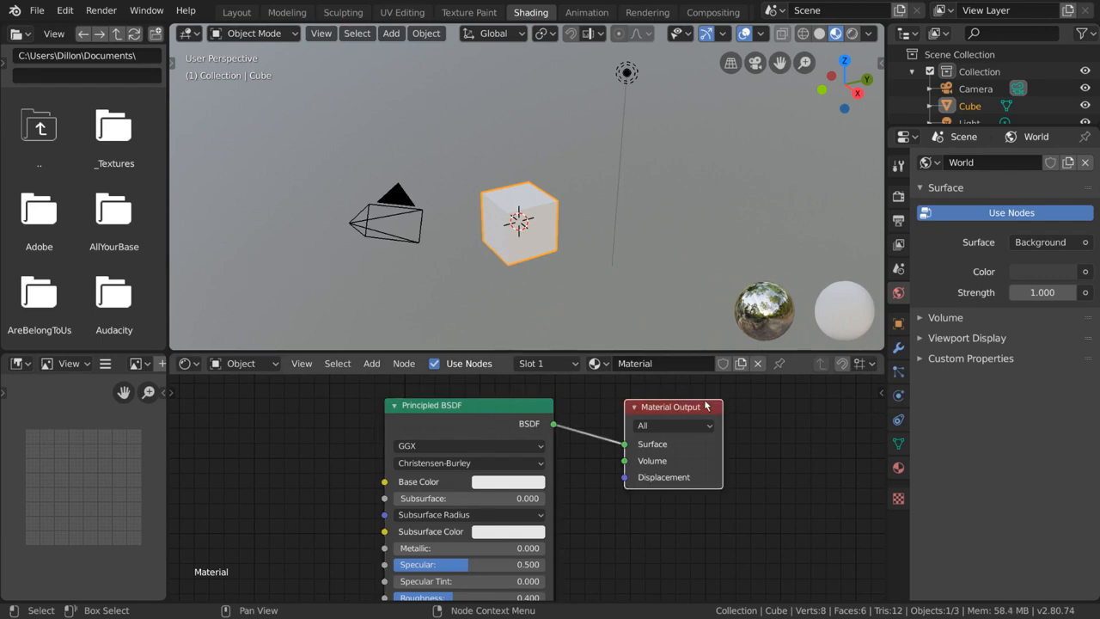
key("shift")
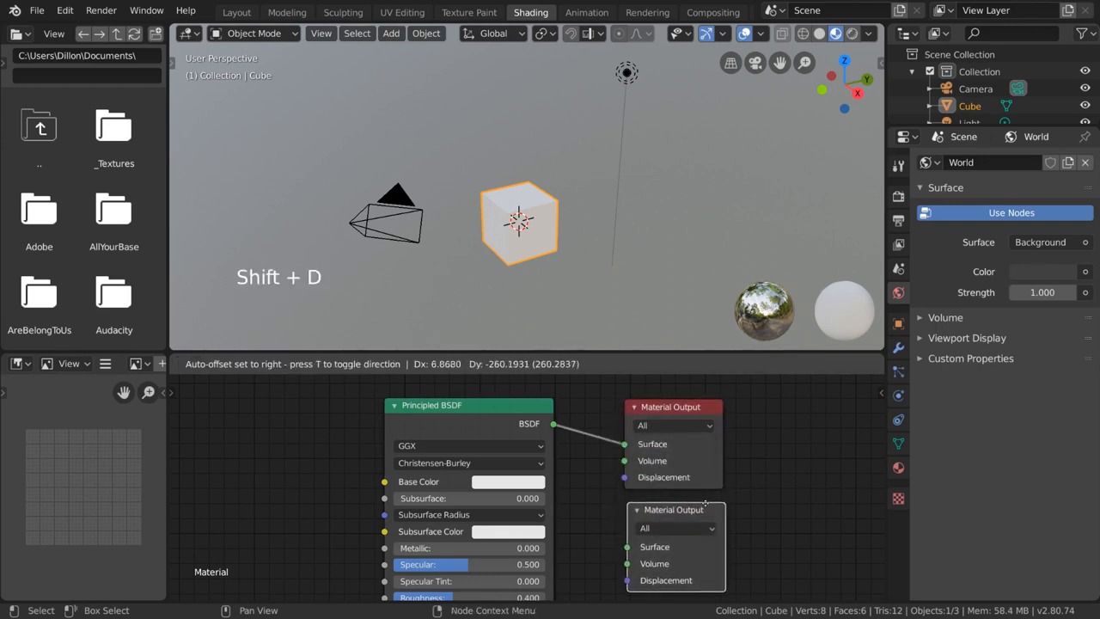
left_click(748, 510)
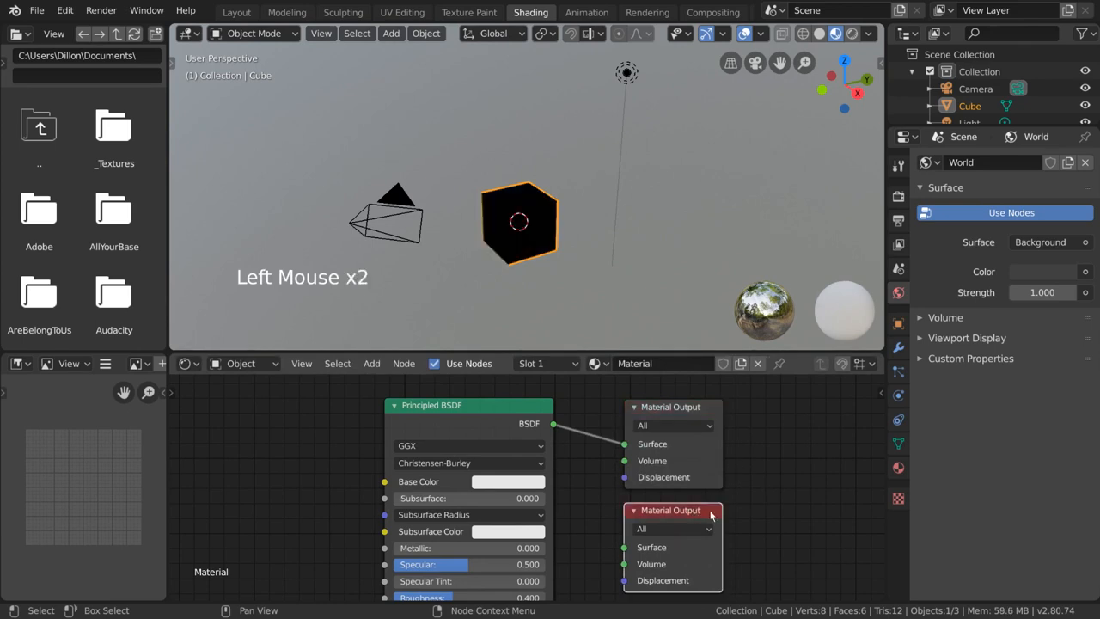
left_click(671, 406)
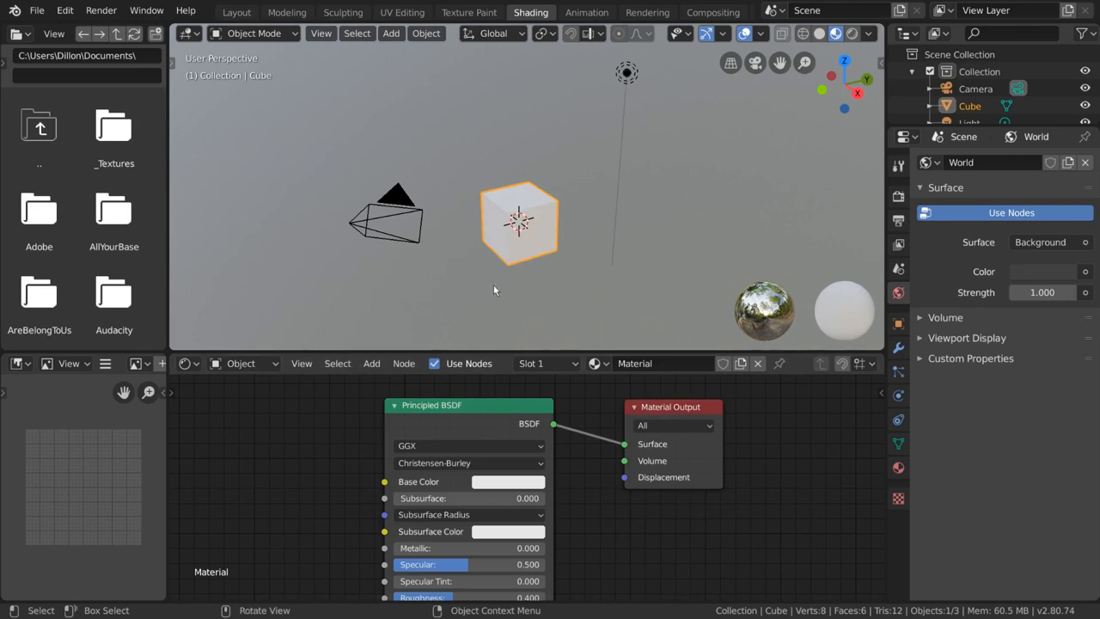
mouse_move(574, 253)
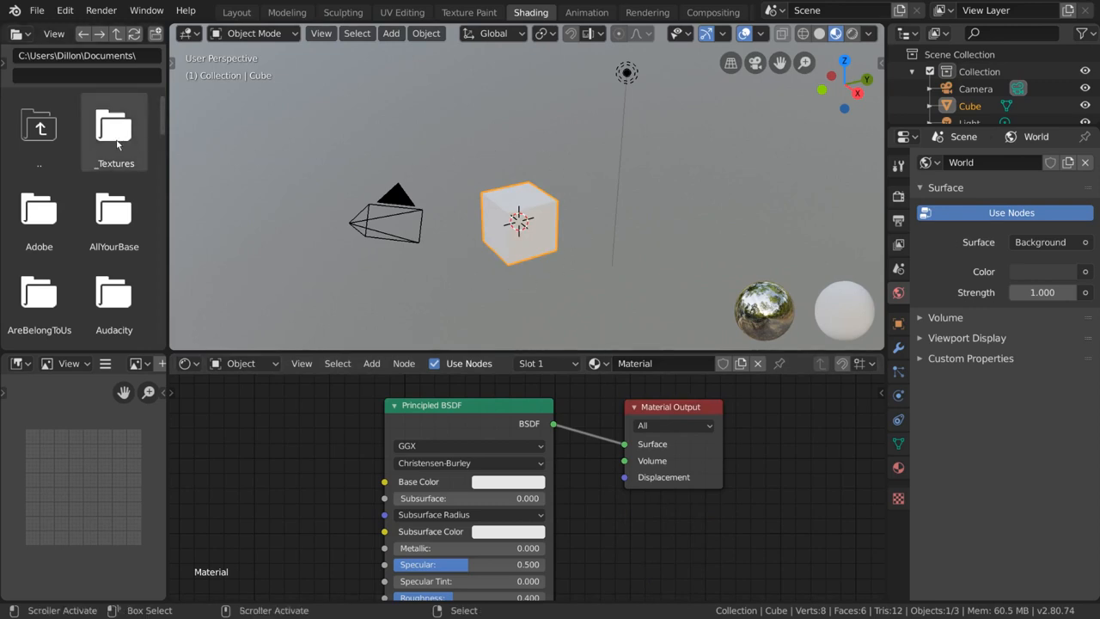
- Open _Textures and link the wood_planks_03-color.png node's Color to Base Color
double_click(115, 125)
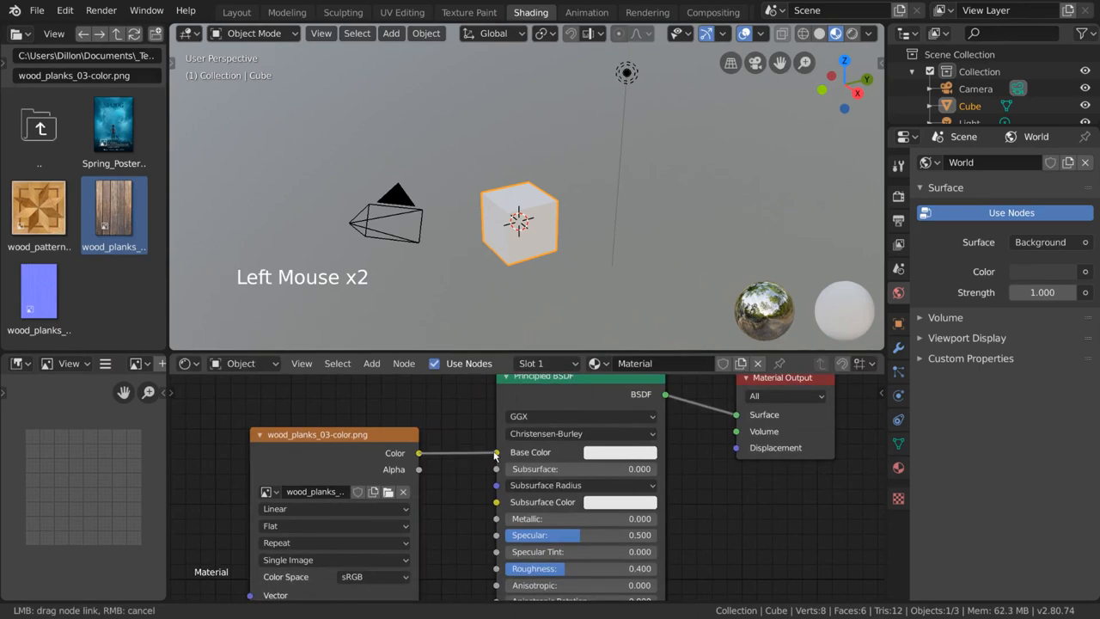
left_click(496, 452)
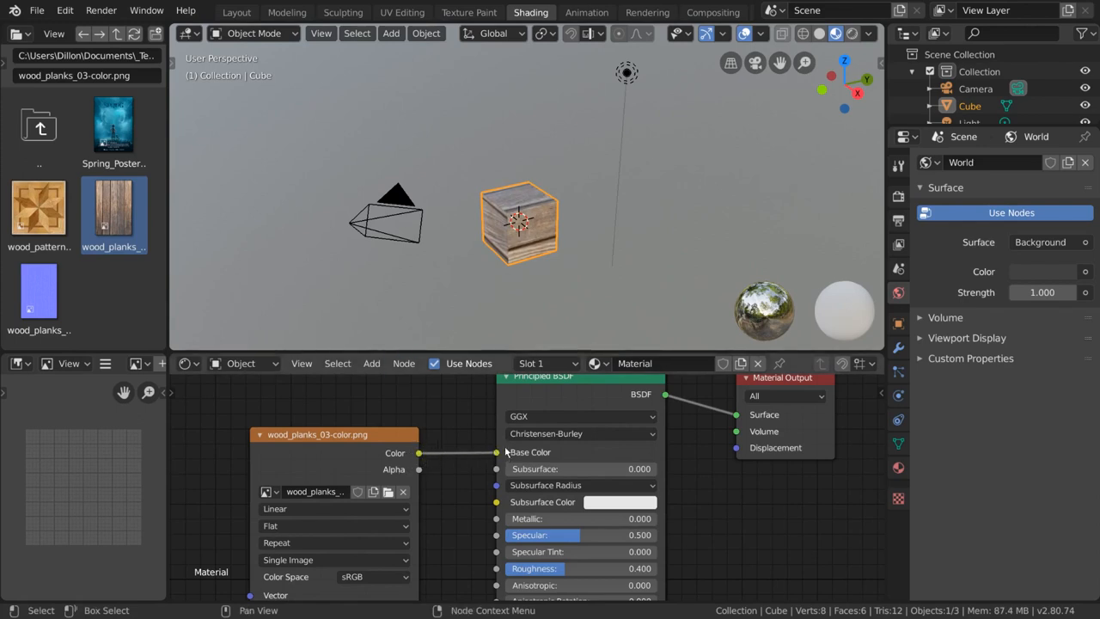
mouse_move(501, 447)
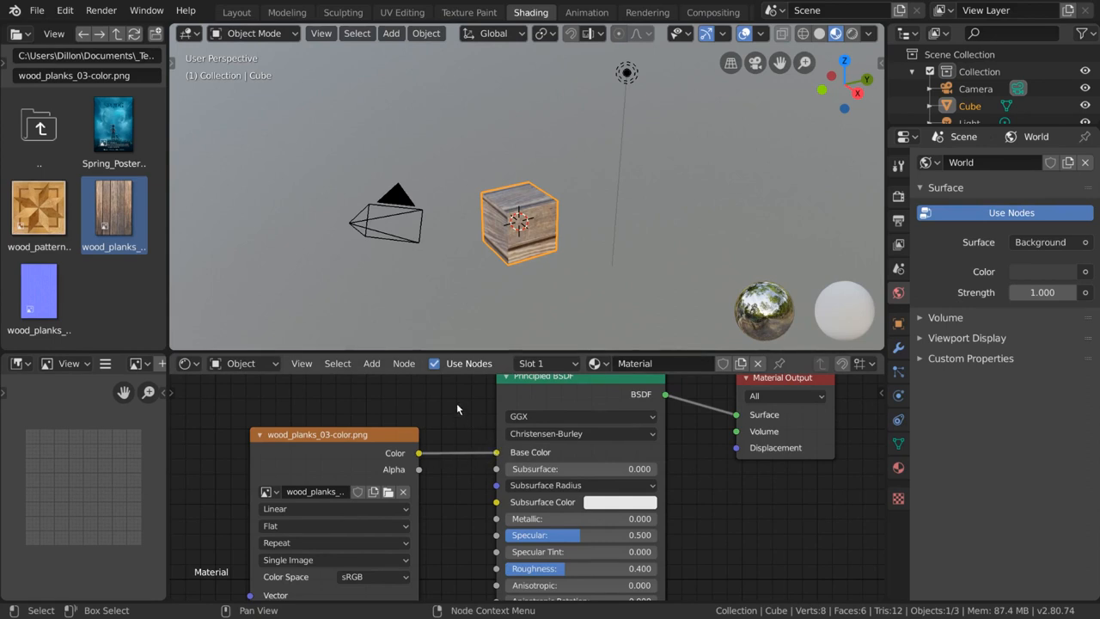
left_click_drag(419, 453, 496, 451)
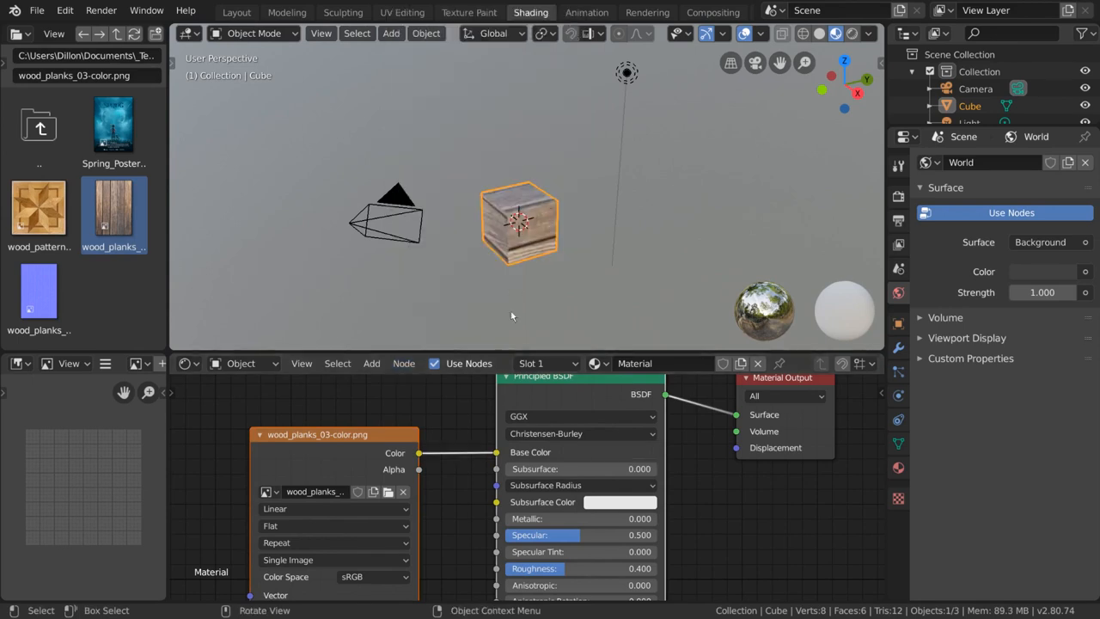
mouse_move(494, 455)
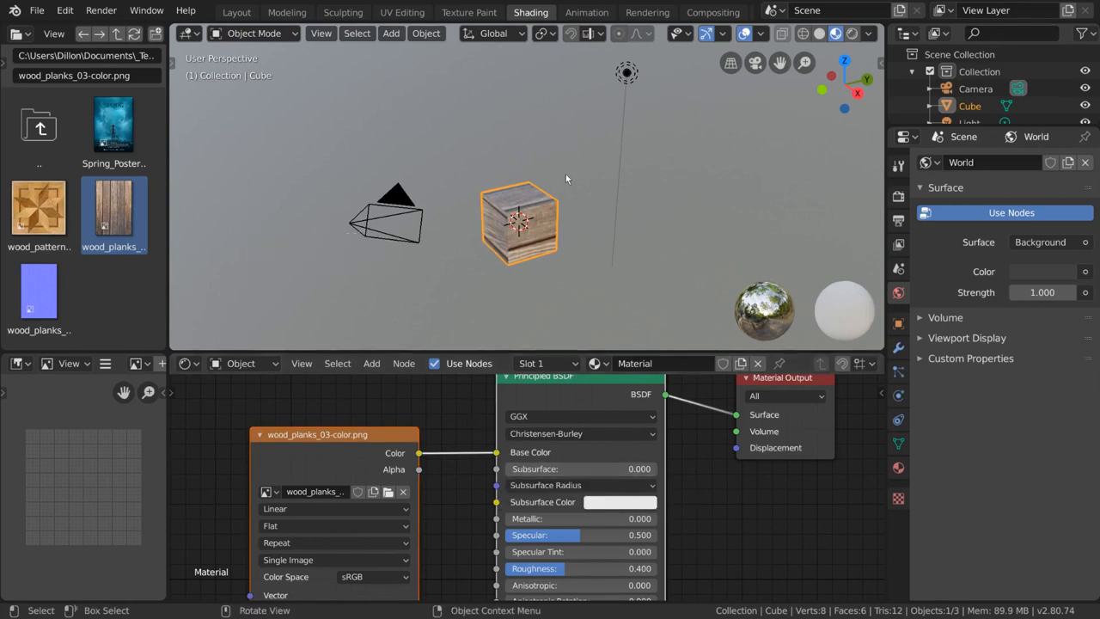
mouse_move(447, 278)
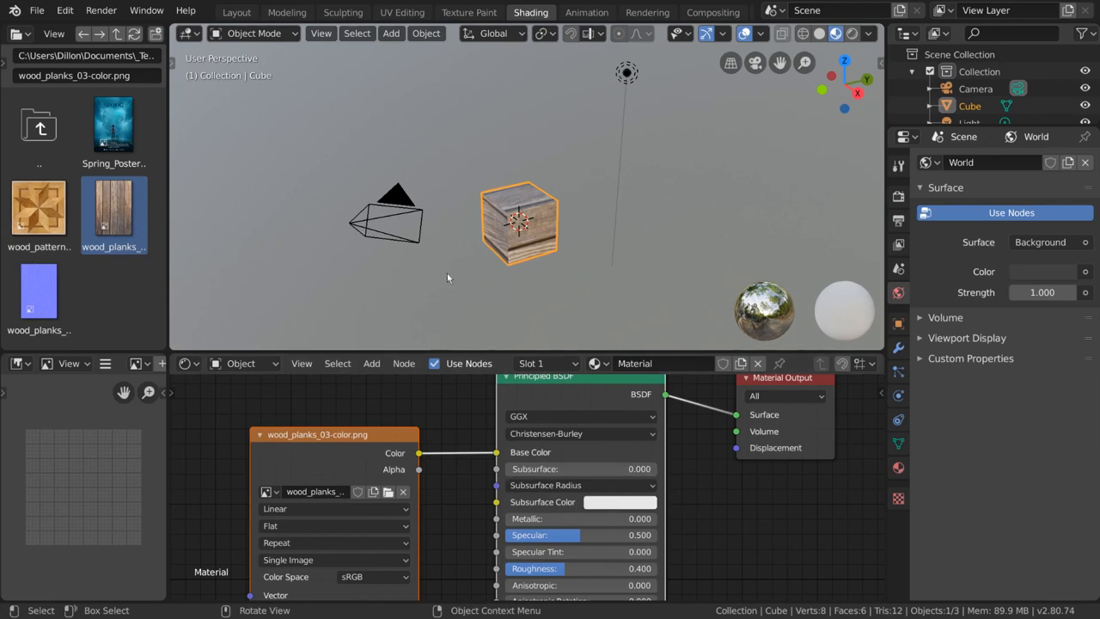
- Add a Gradient Texture node from the Texture category, placed below the image texture
scroll("down", 3)
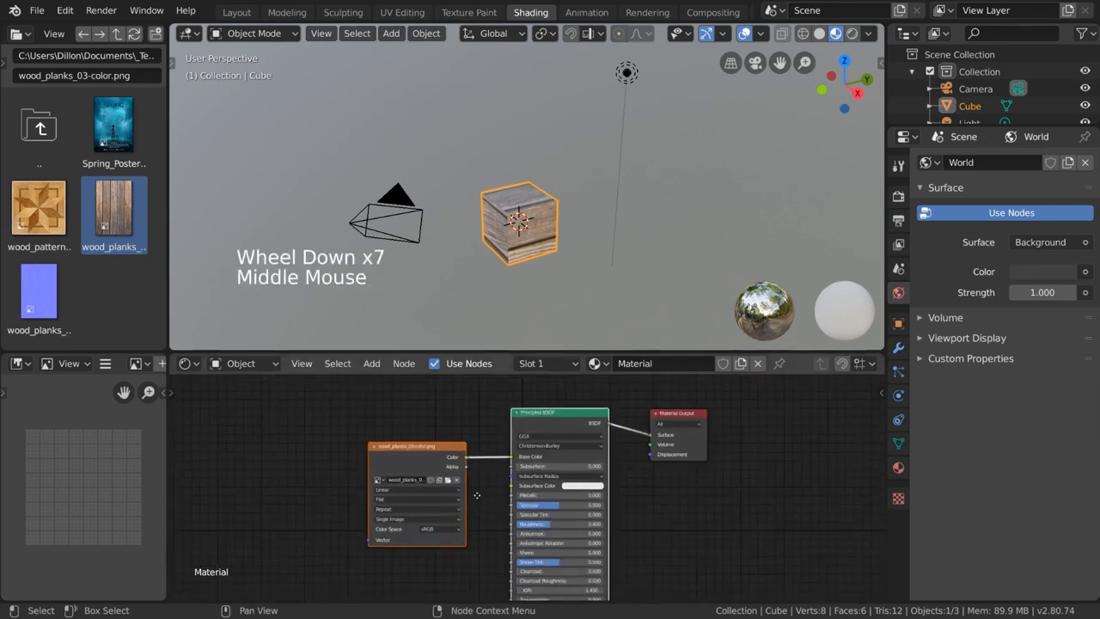
left_click(371, 362)
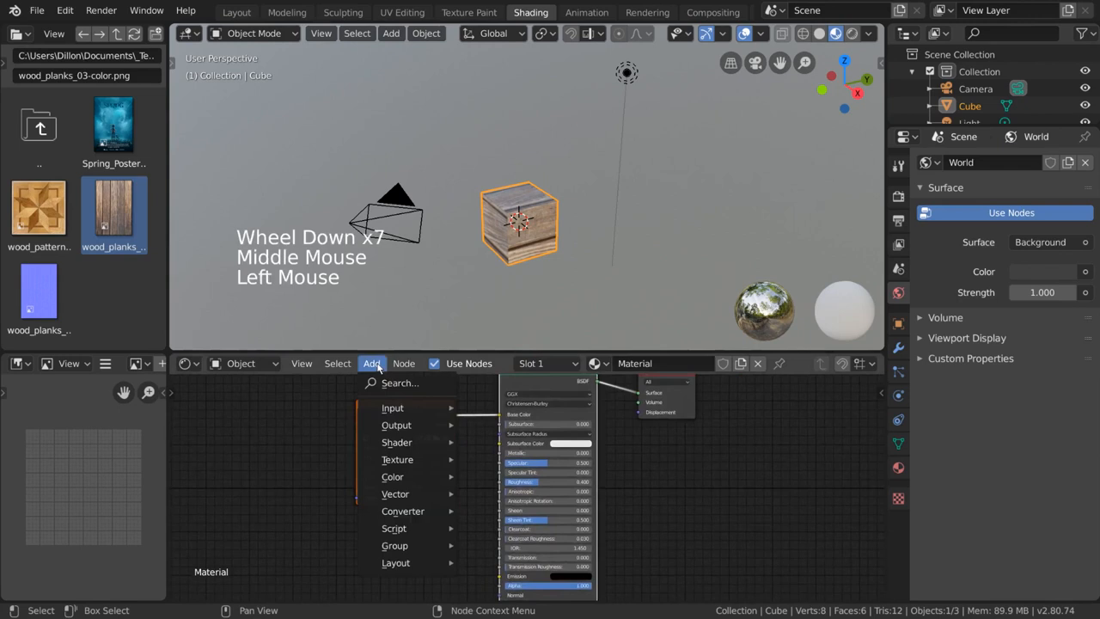
left_click(397, 459)
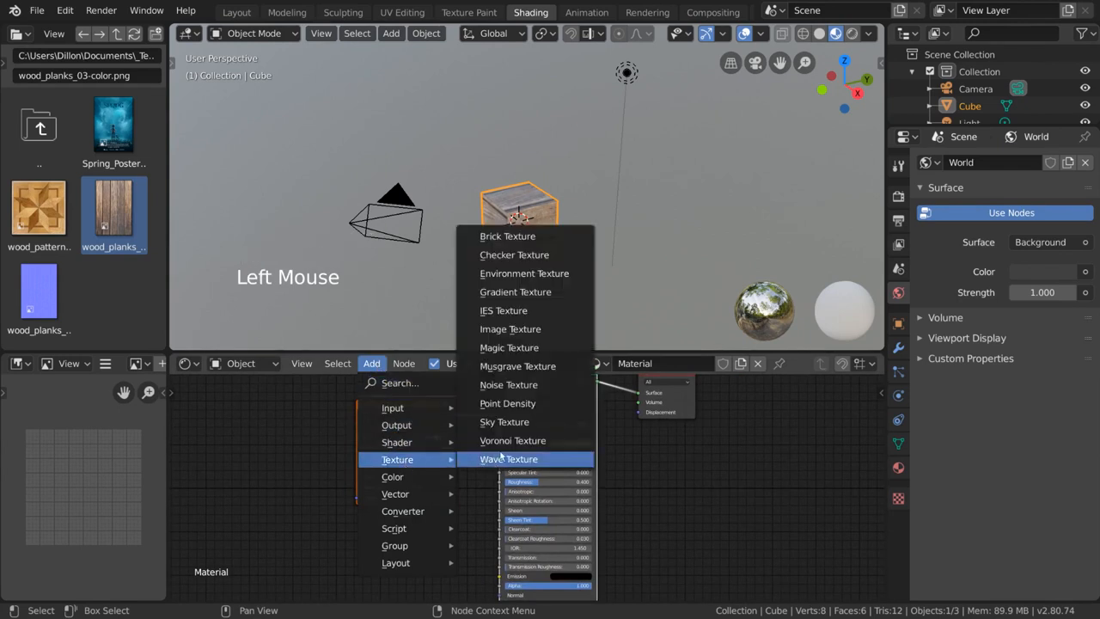
mouse_move(515, 291)
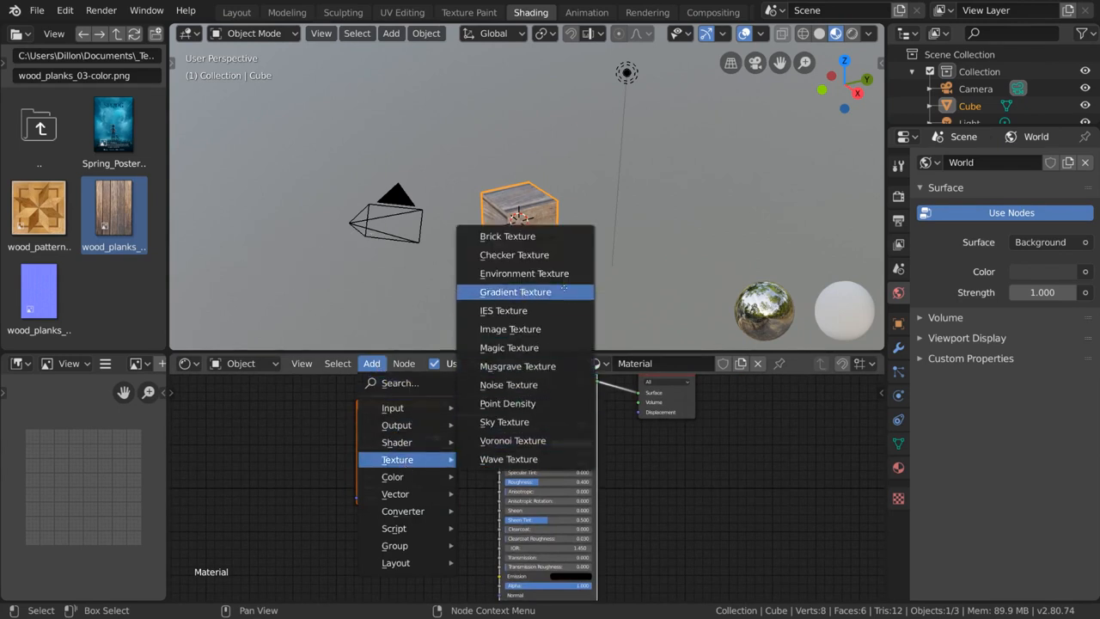
left_click(516, 292)
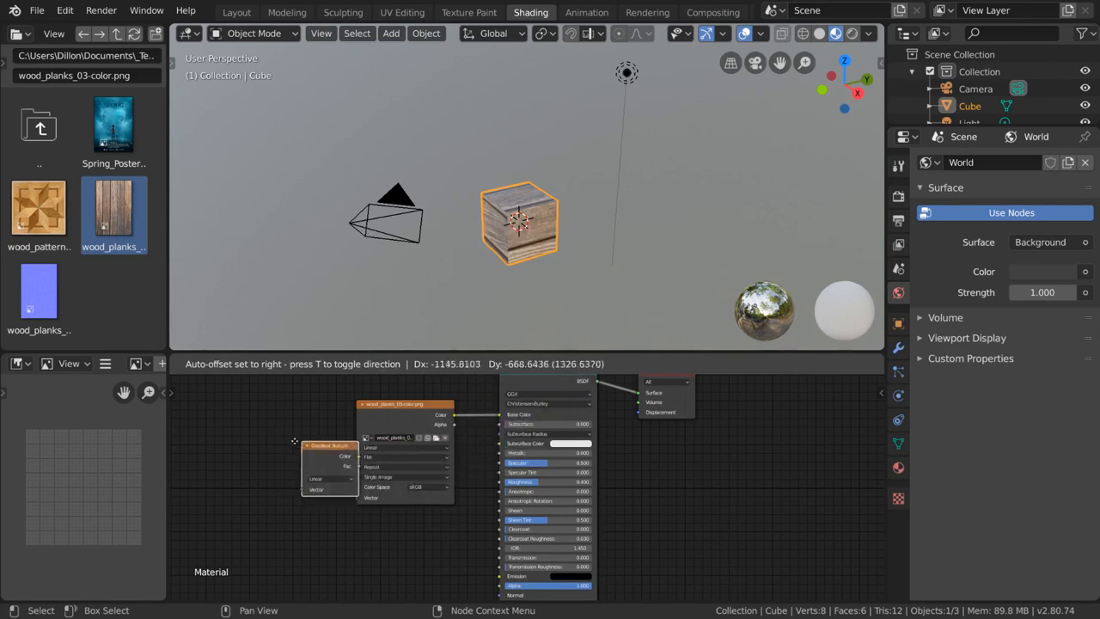
key("shift+a")
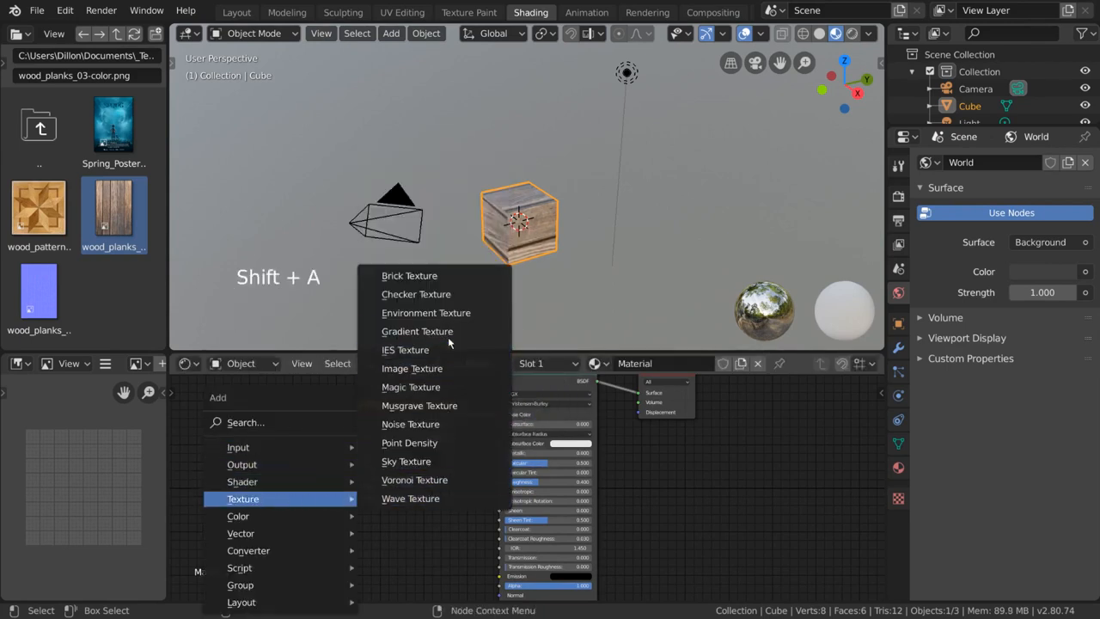
left_click(417, 331)
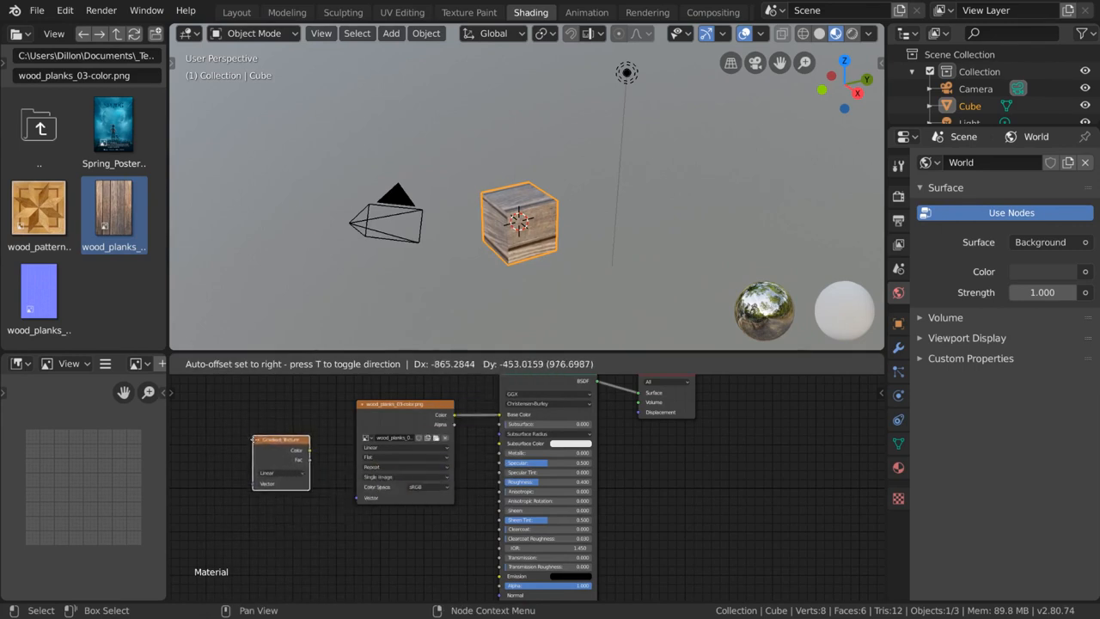
left_click_drag(281, 463, 404, 546)
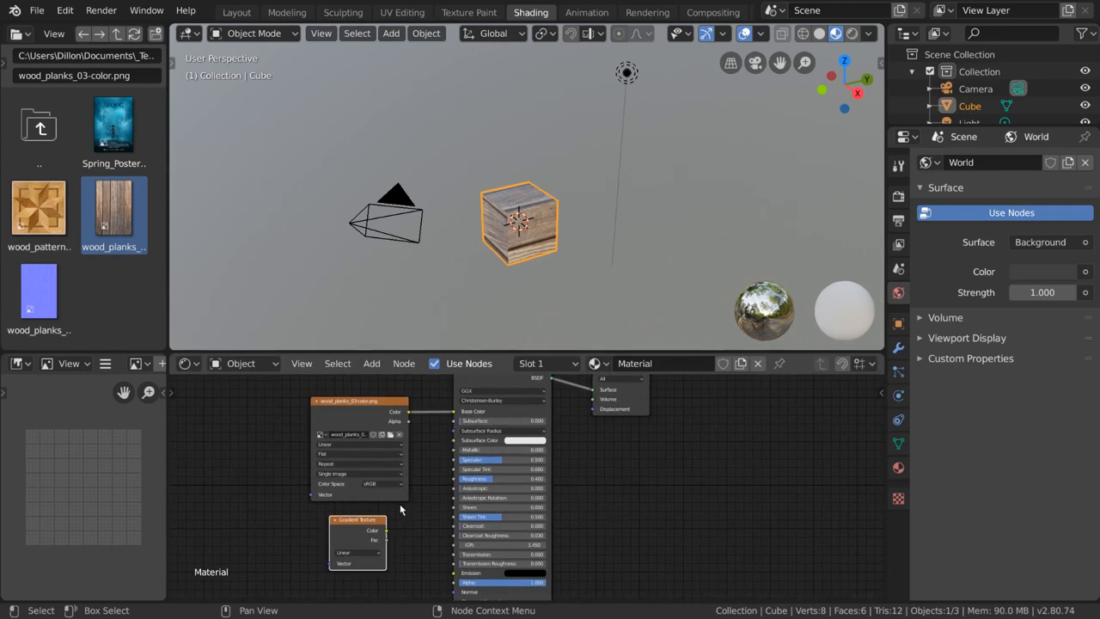
mouse_move(449, 415)
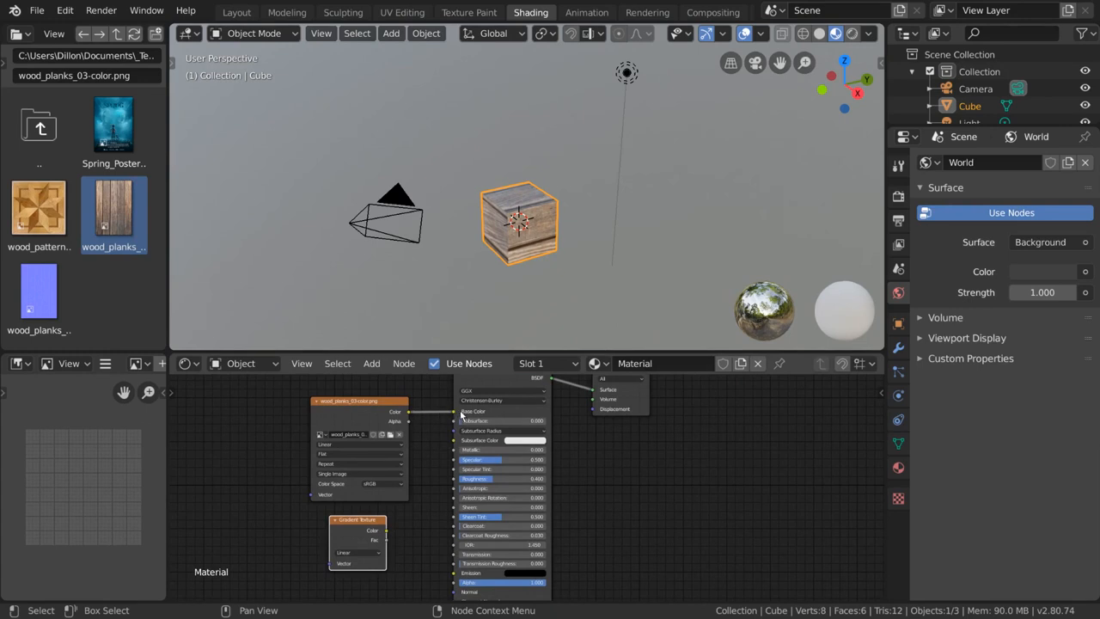
- Drop the Gradient Texture node into place beneath the wood image texture node
key("ctrl")
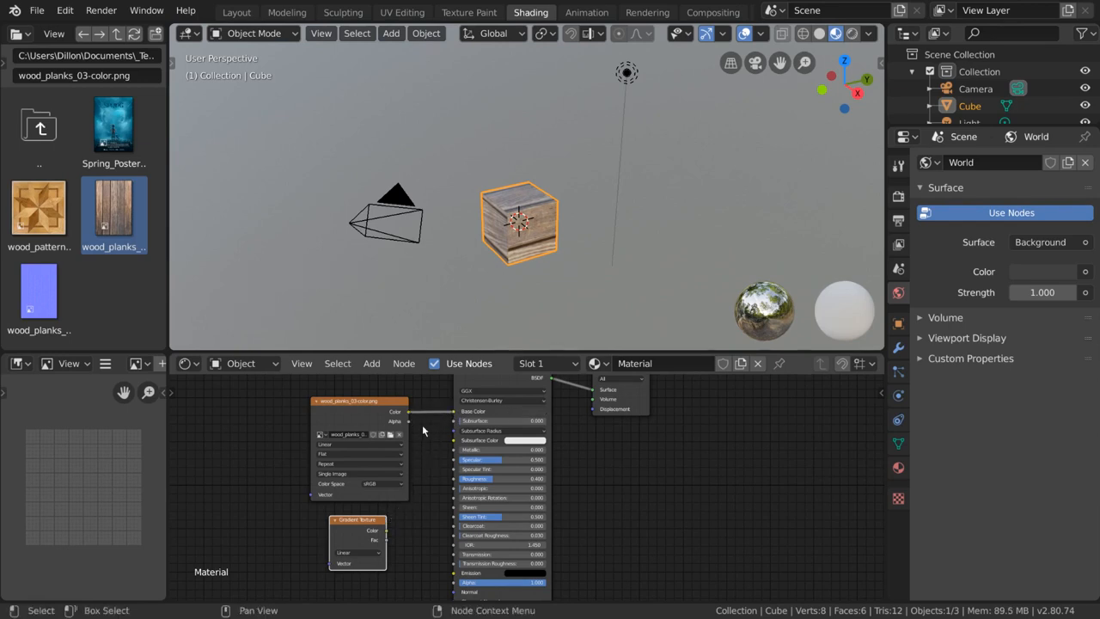
key("ctrl")
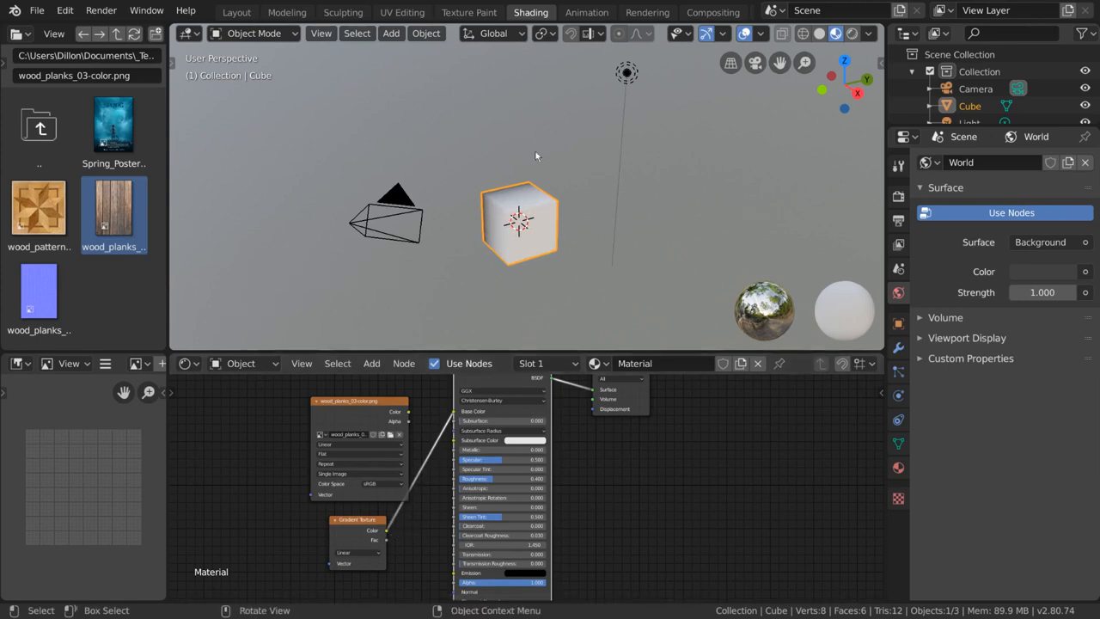
mouse_move(526, 206)
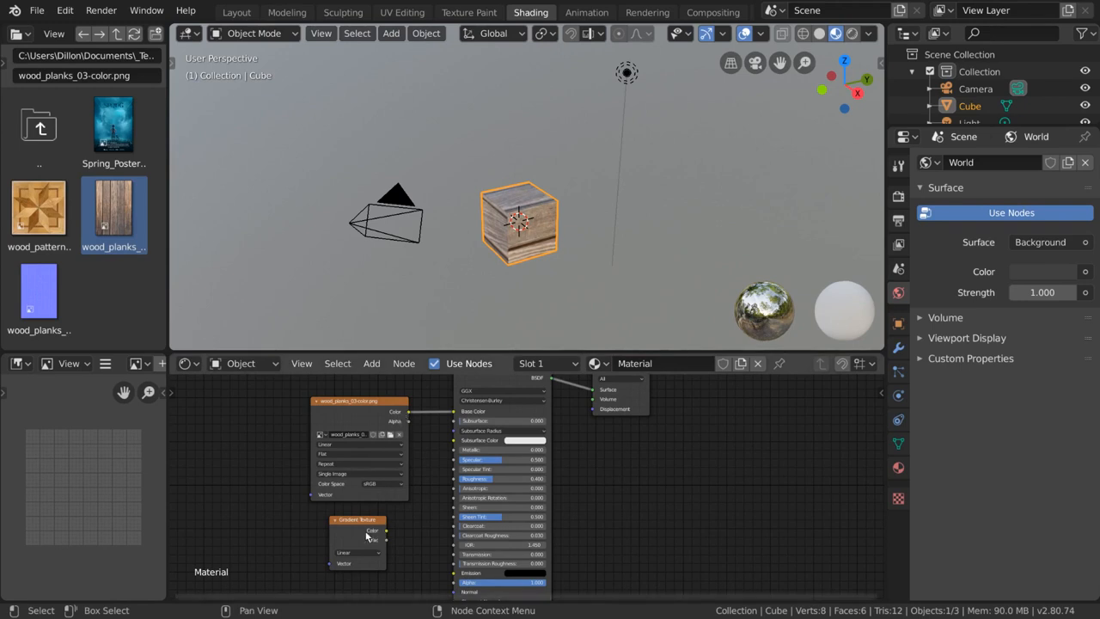
mouse_move(402, 418)
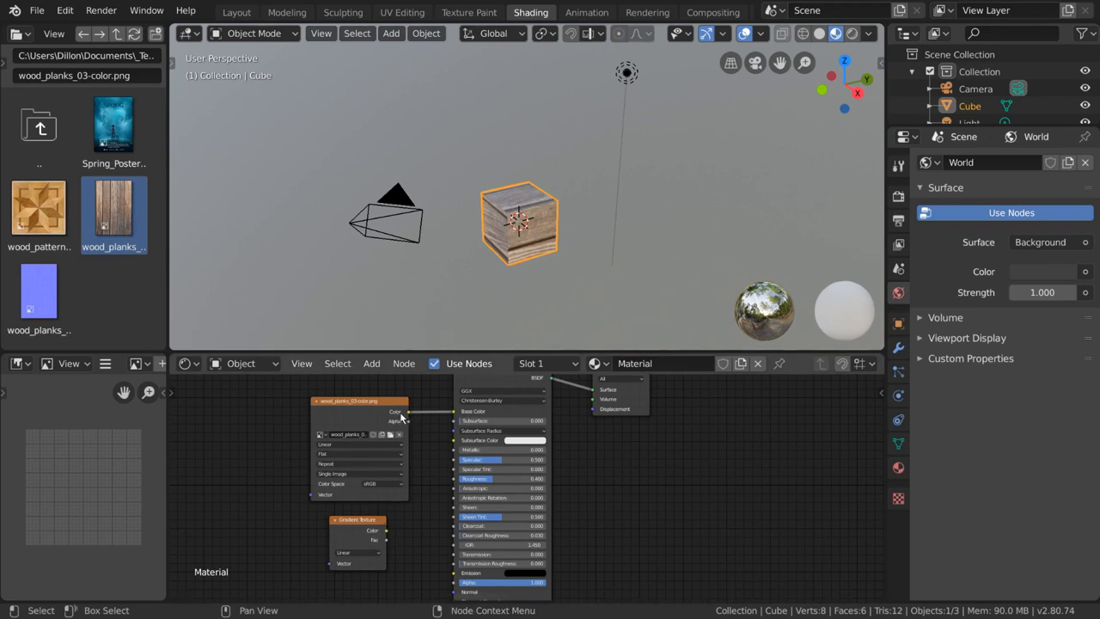
- Add a MixRGB node onto the link from the wood image to Base Color
left_click(371, 363)
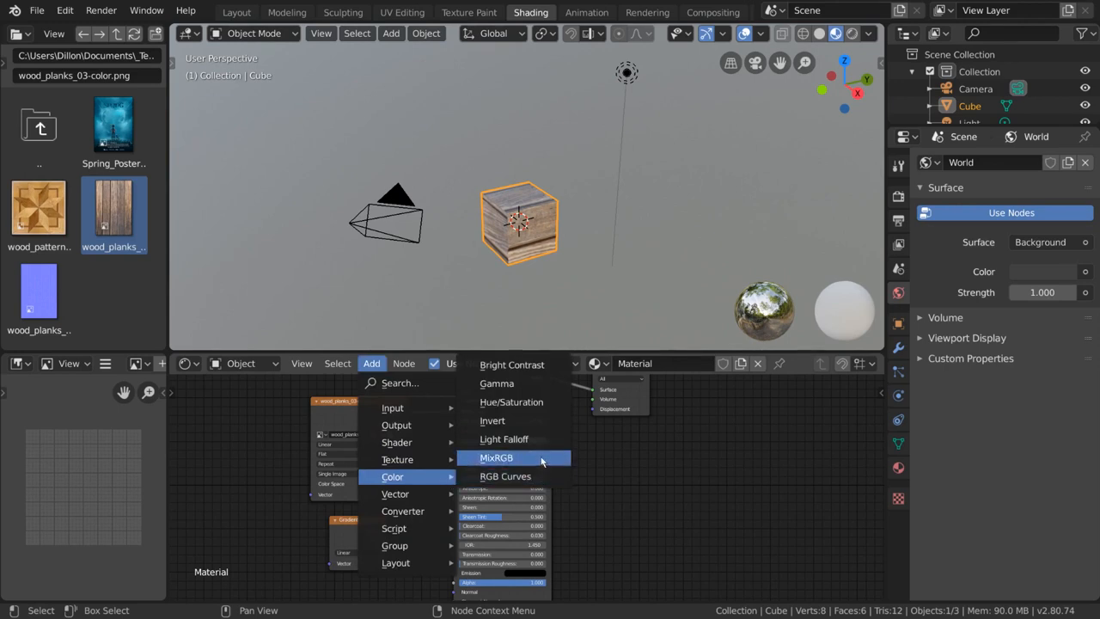
mouse_move(541, 461)
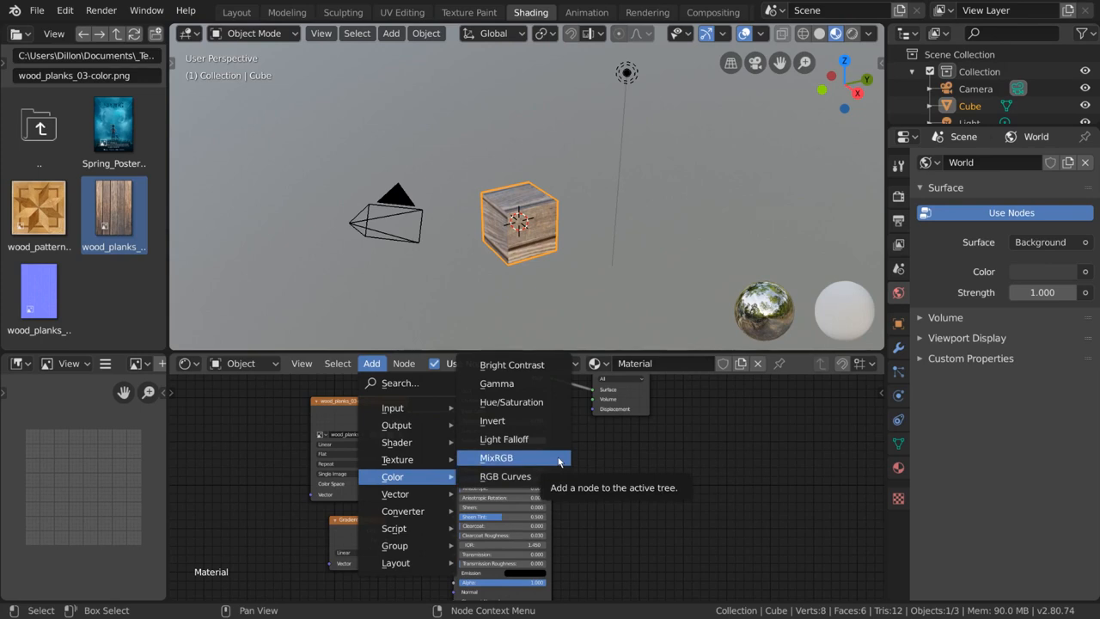
left_click(496, 456)
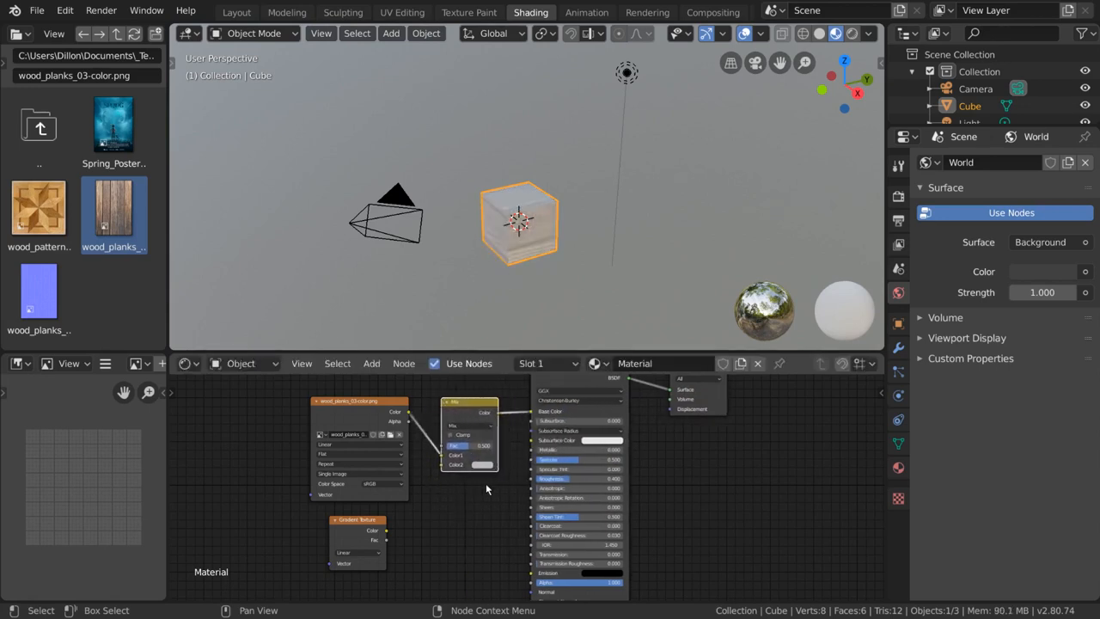
mouse_move(523, 287)
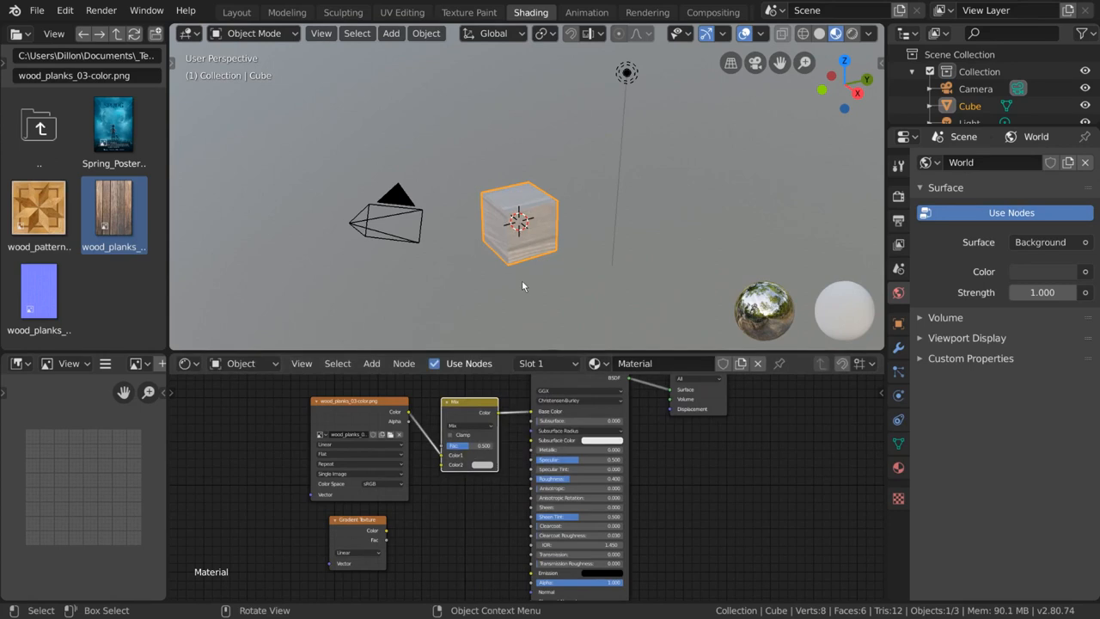
mouse_move(494, 161)
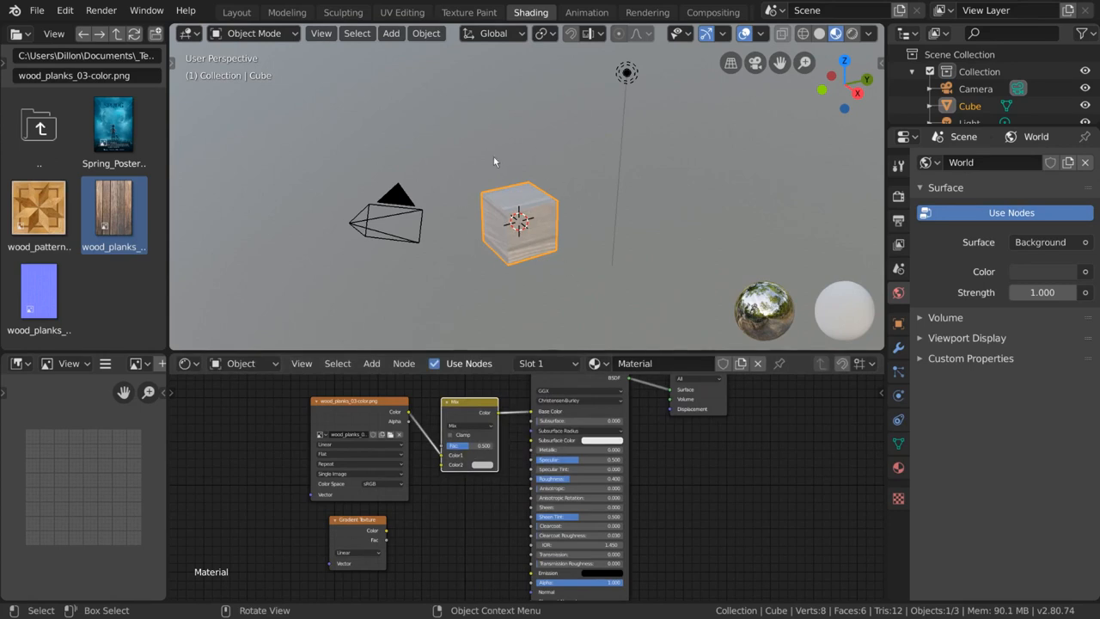
mouse_move(566, 333)
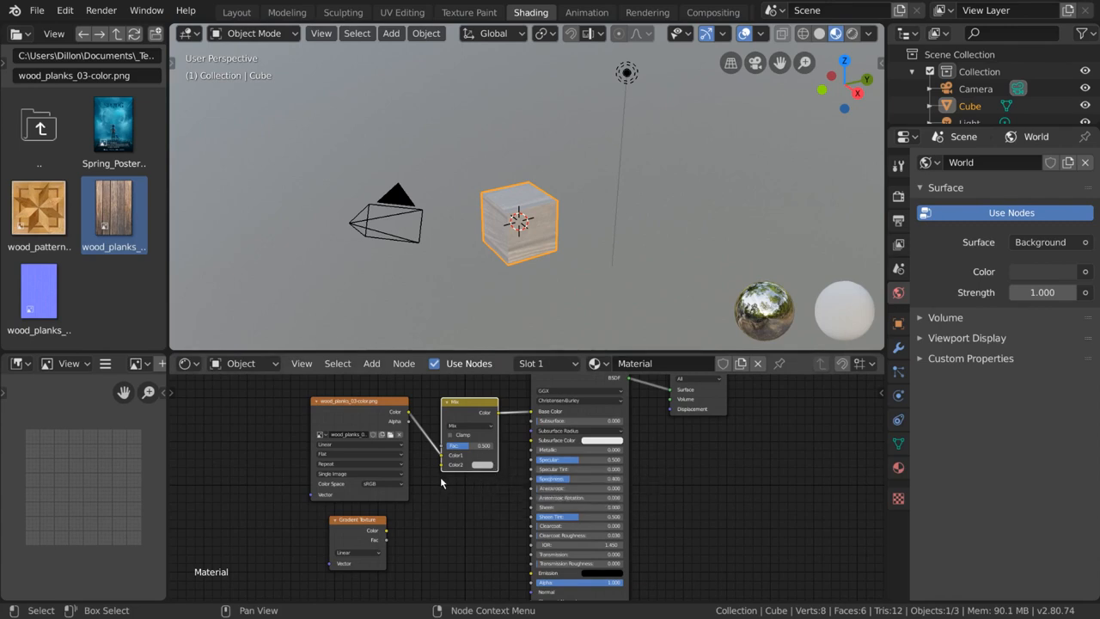
mouse_move(387, 535)
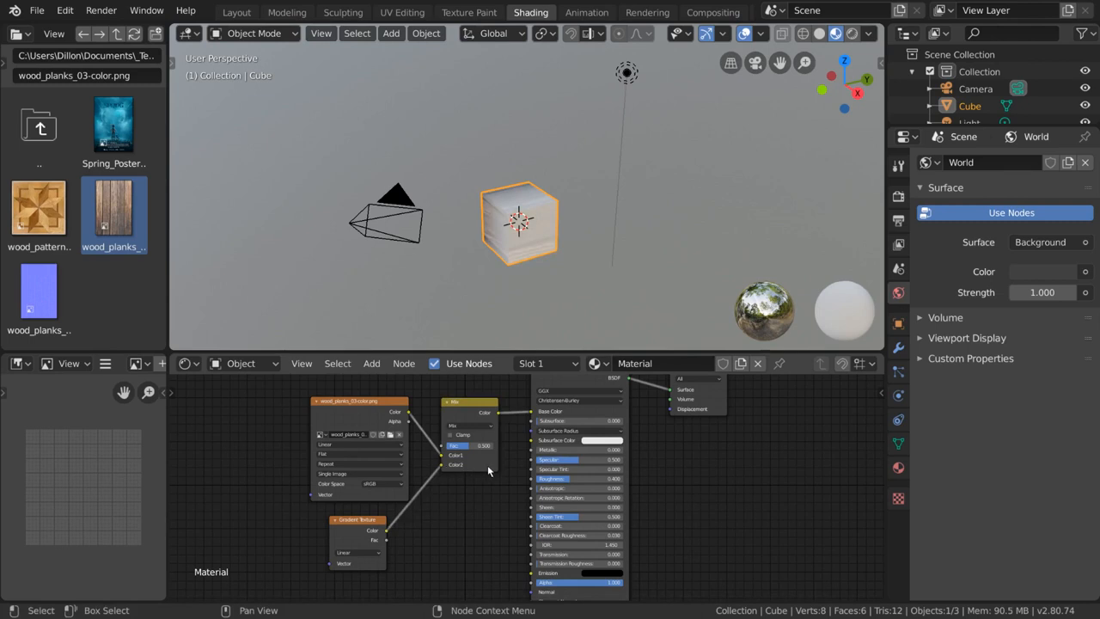
mouse_move(546, 319)
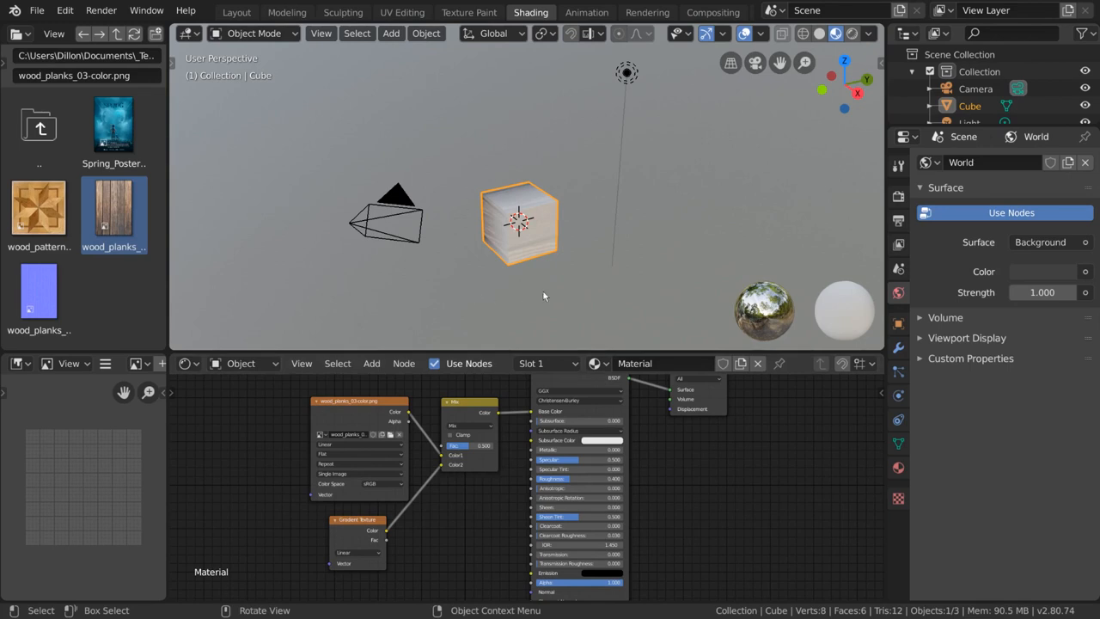
mouse_move(499, 295)
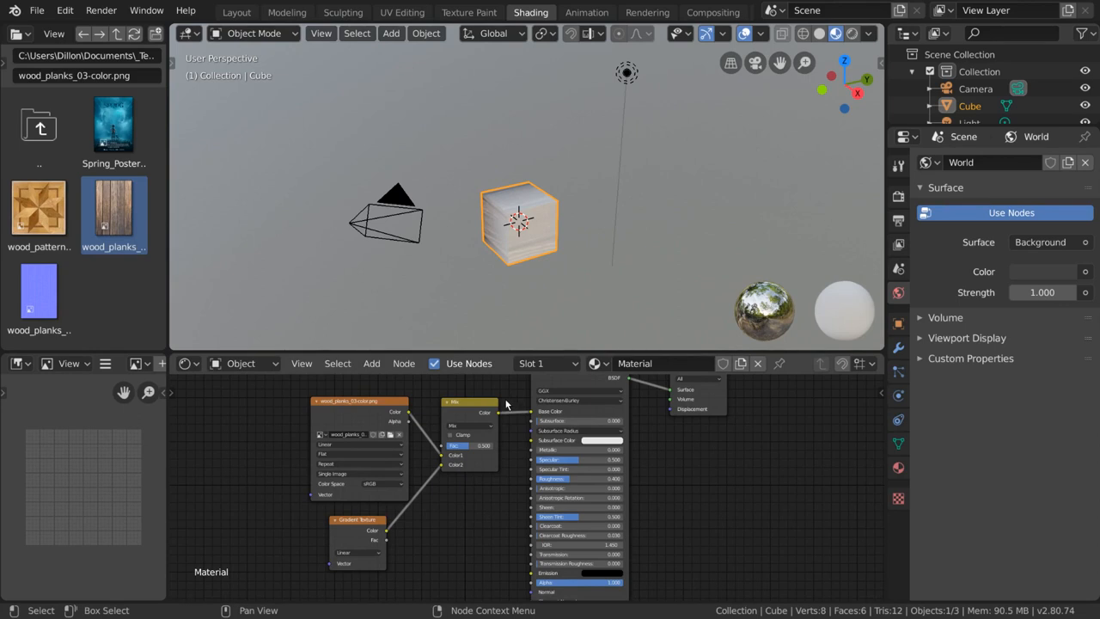
- Mute the Mix node from its right-click menu, then toggle mute twice with M
right_click(507, 404)
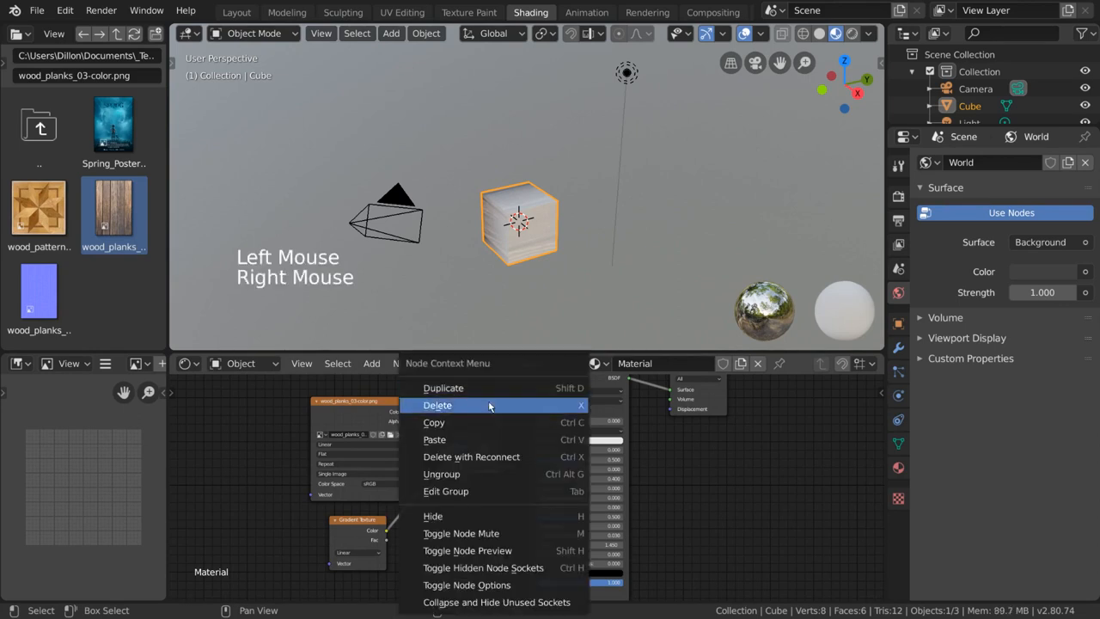
mouse_move(499, 490)
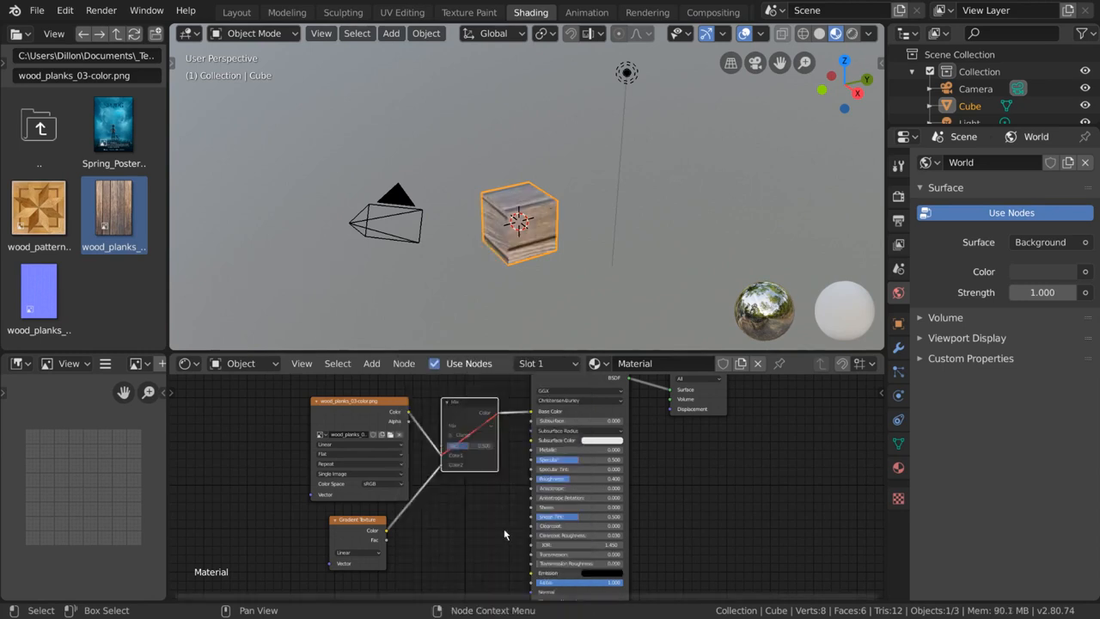
right_click(505, 534)
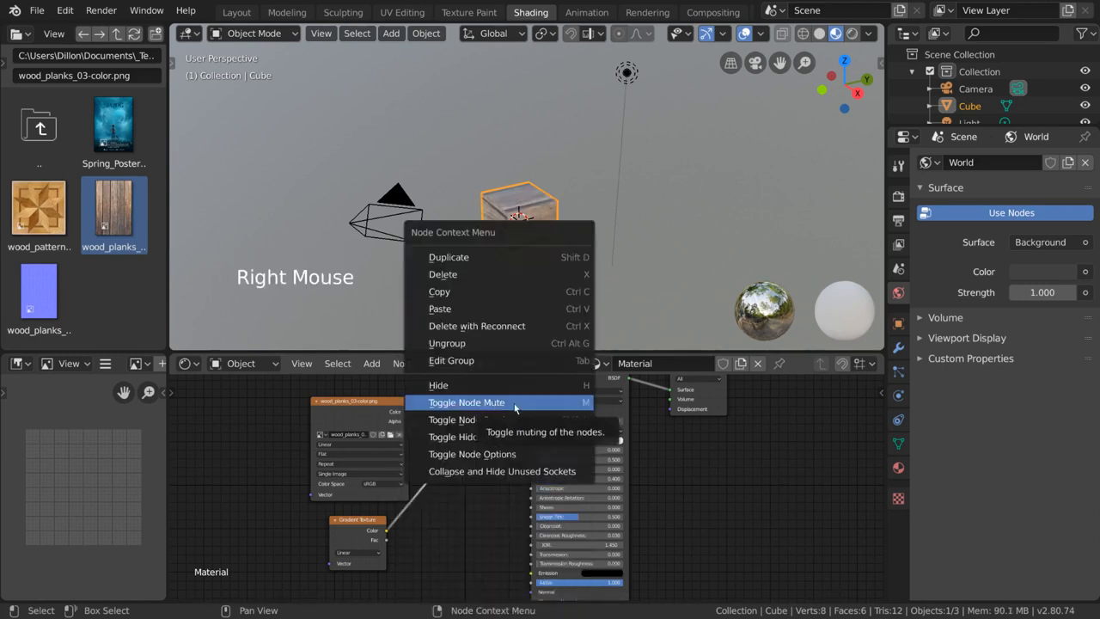
left_click(467, 402)
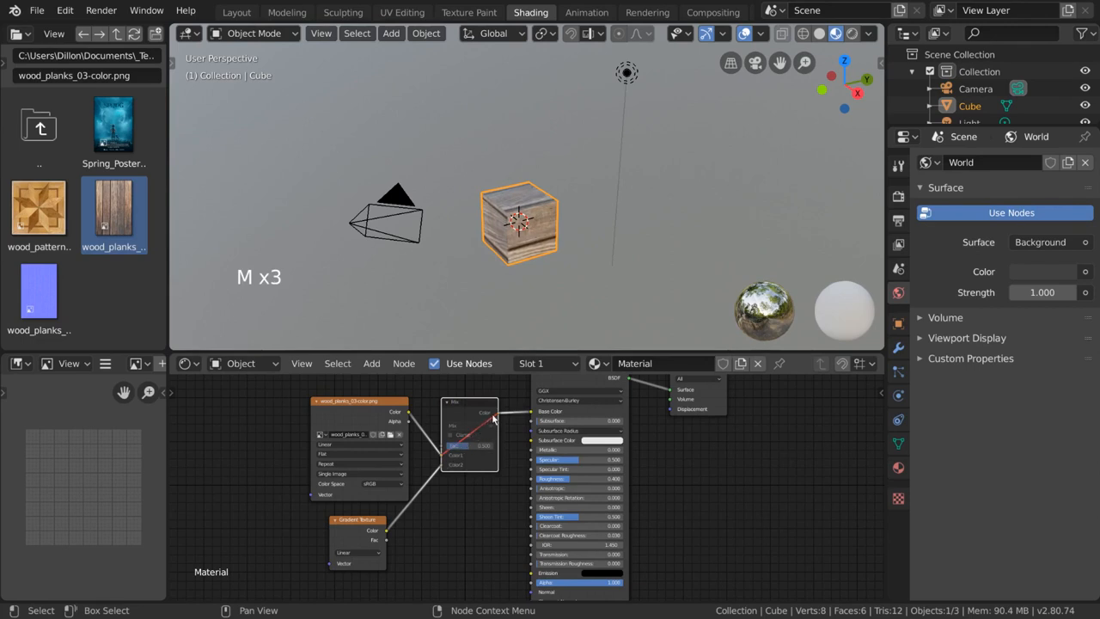
mouse_move(478, 435)
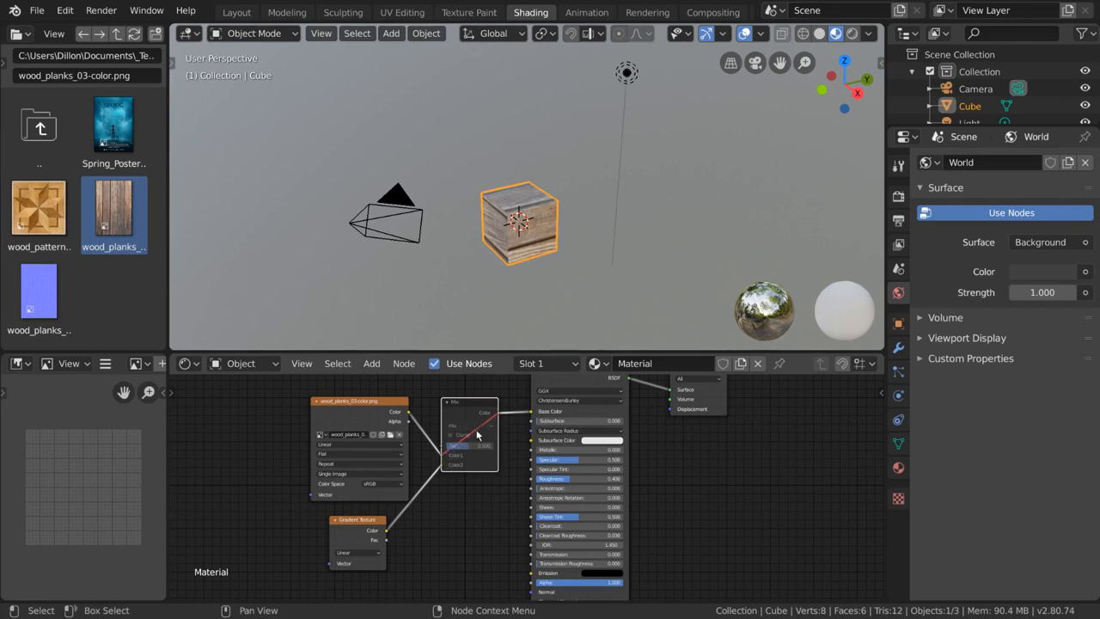
mouse_move(432, 491)
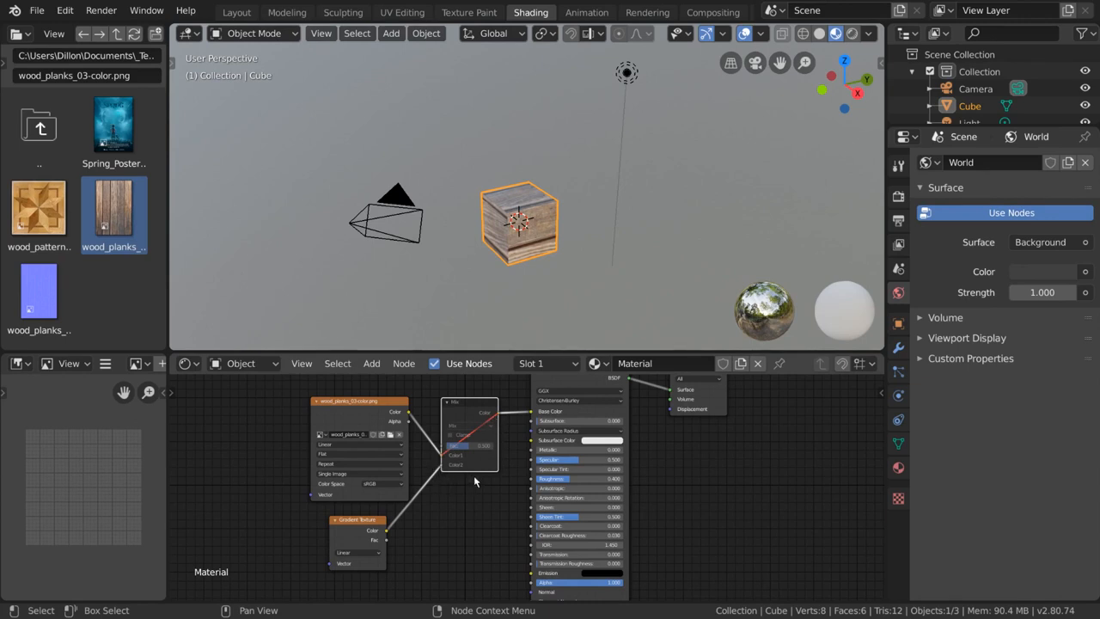
key("m")
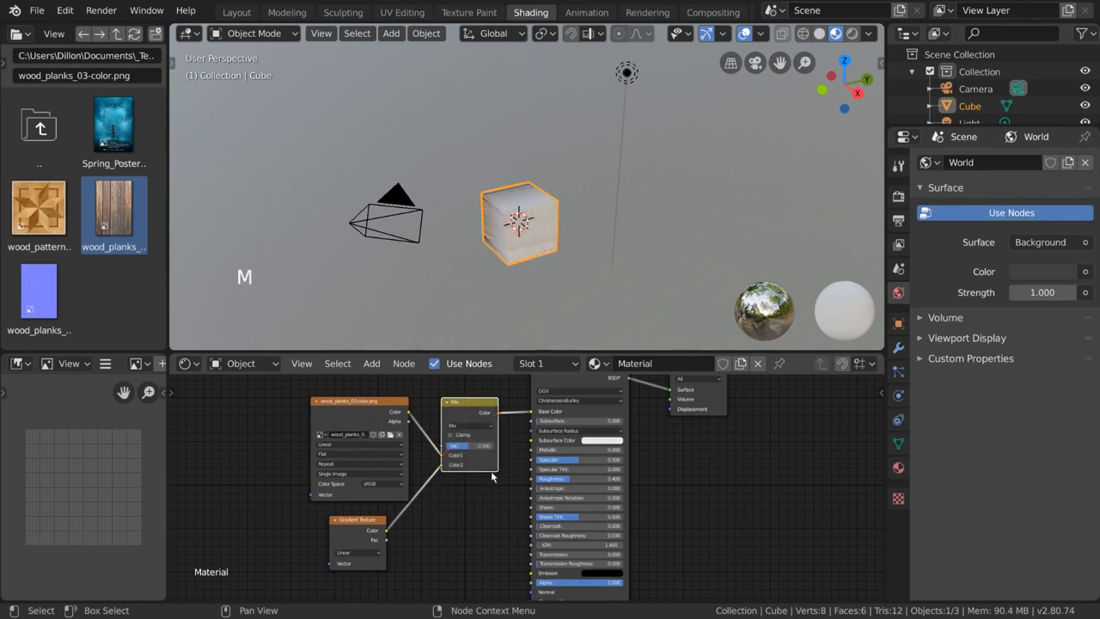
key("m")
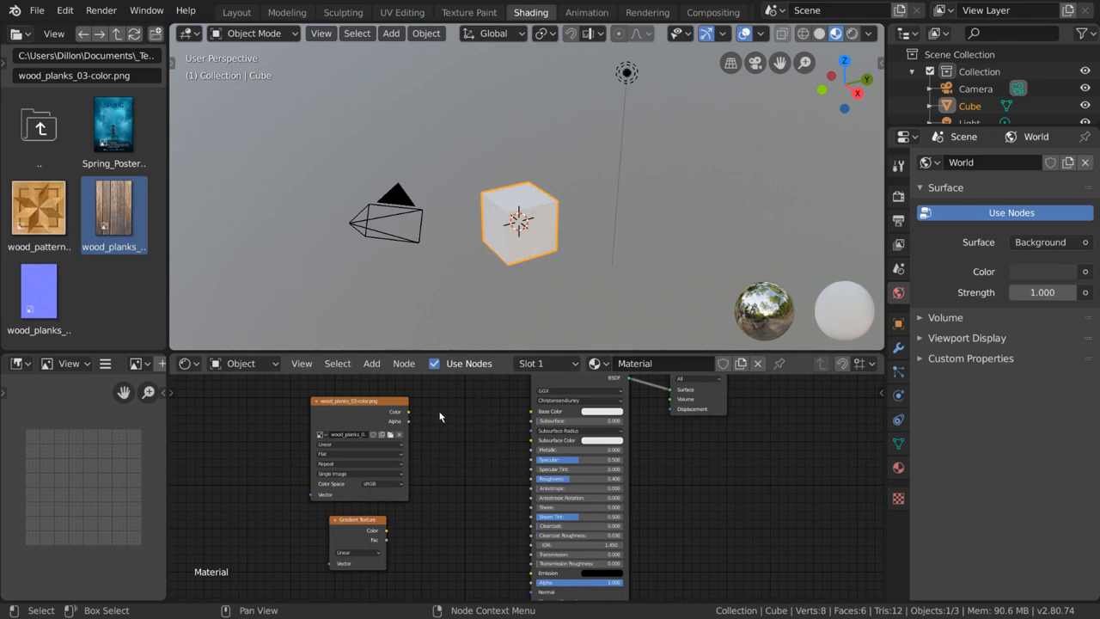
mouse_move(411, 415)
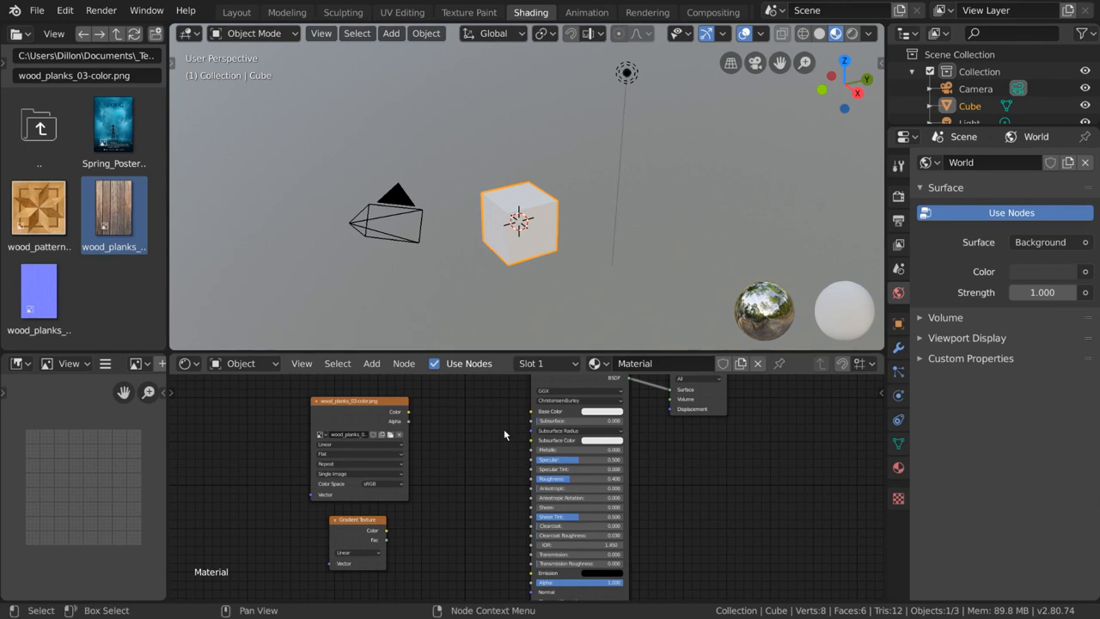
- Undo the last two node edits with Ctrl+Z, bringing back the wood texture link
key("ctrl+z")
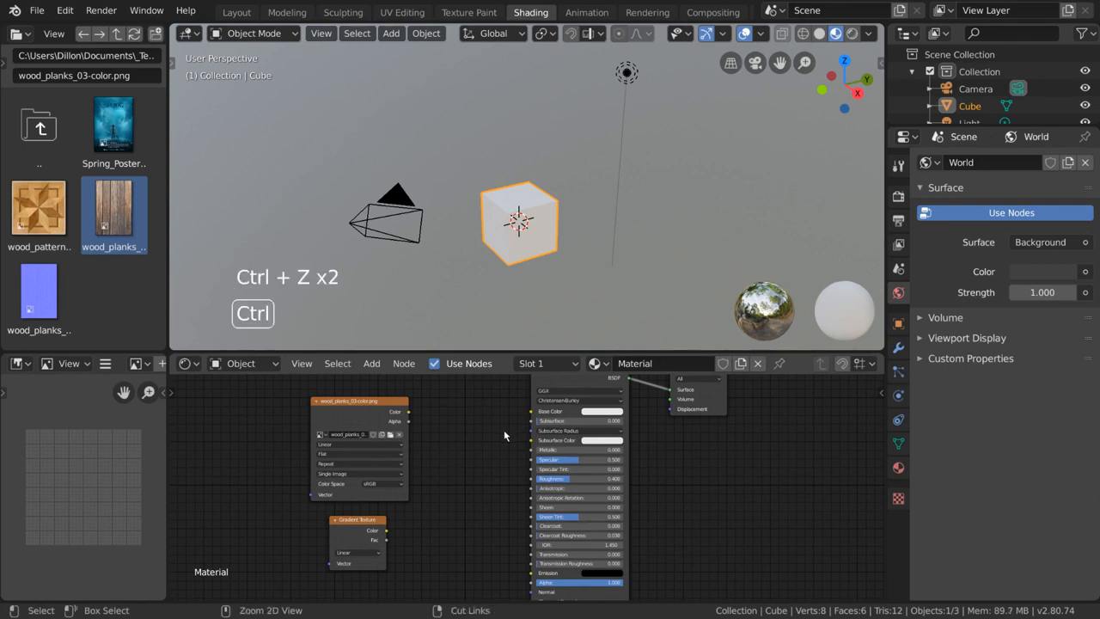
key("ctrl+z")
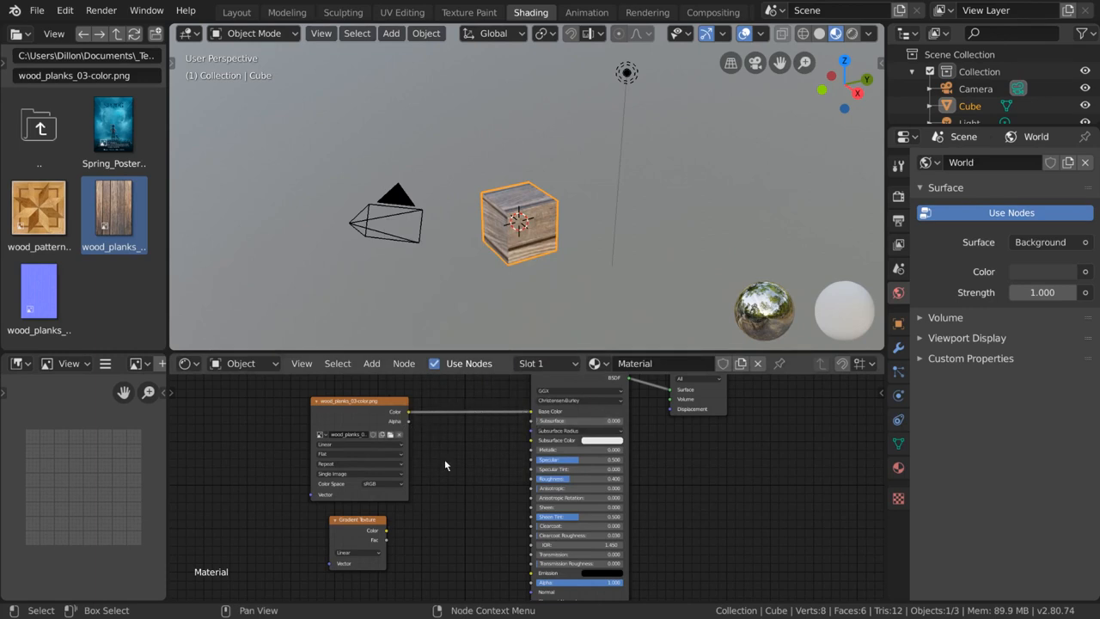
mouse_move(470, 470)
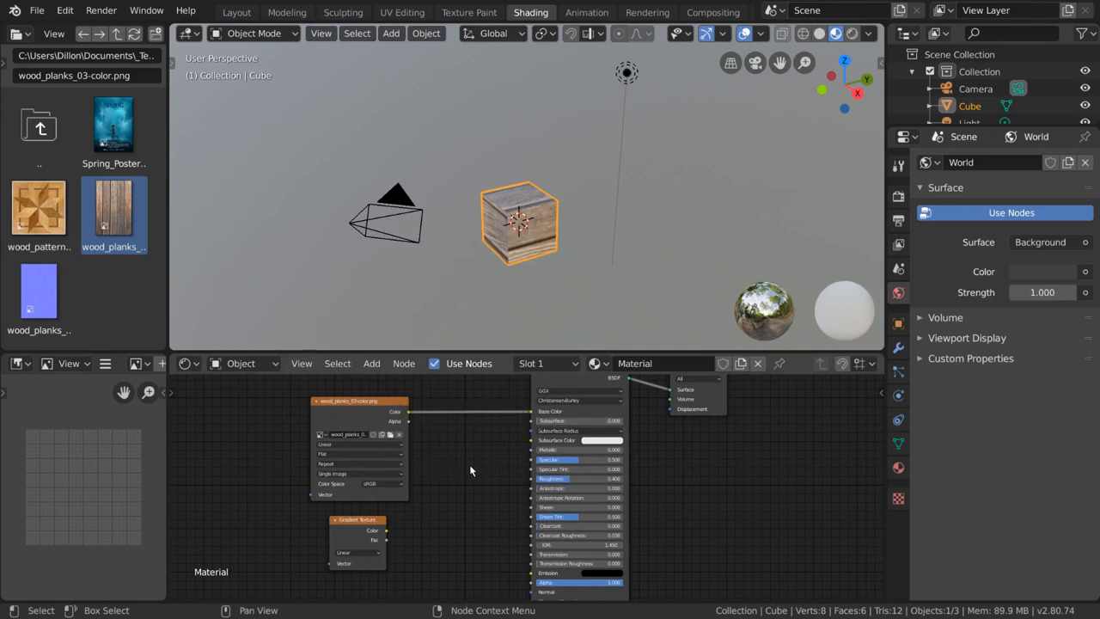
- Restore the Mix node, delete it with reconnect, and drag it out of its links
key("ctrl+z")
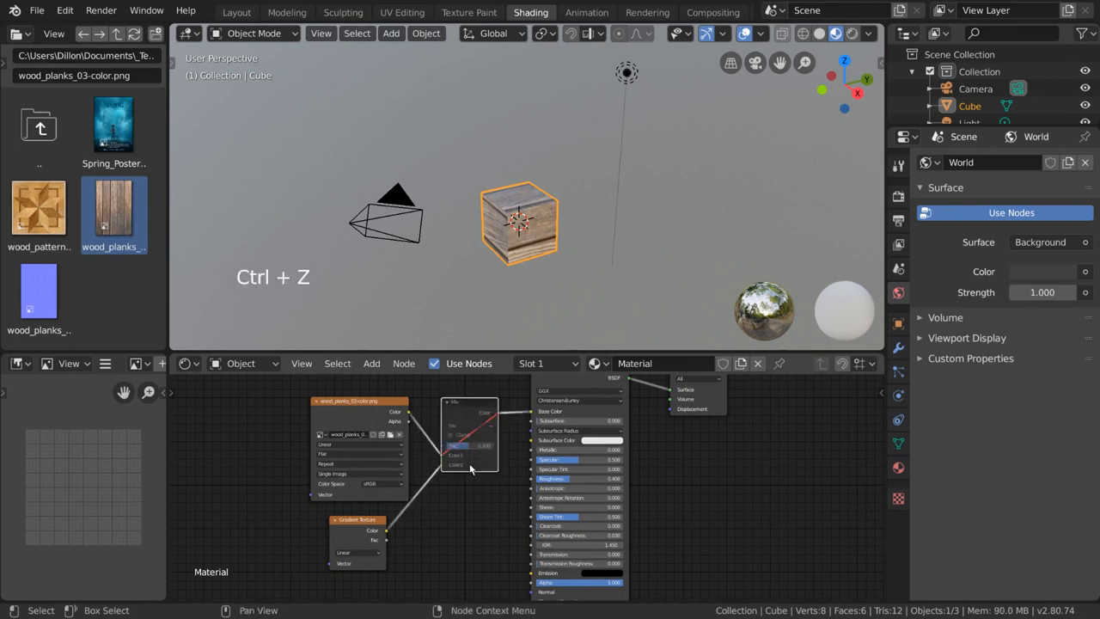
key("ctrl+x")
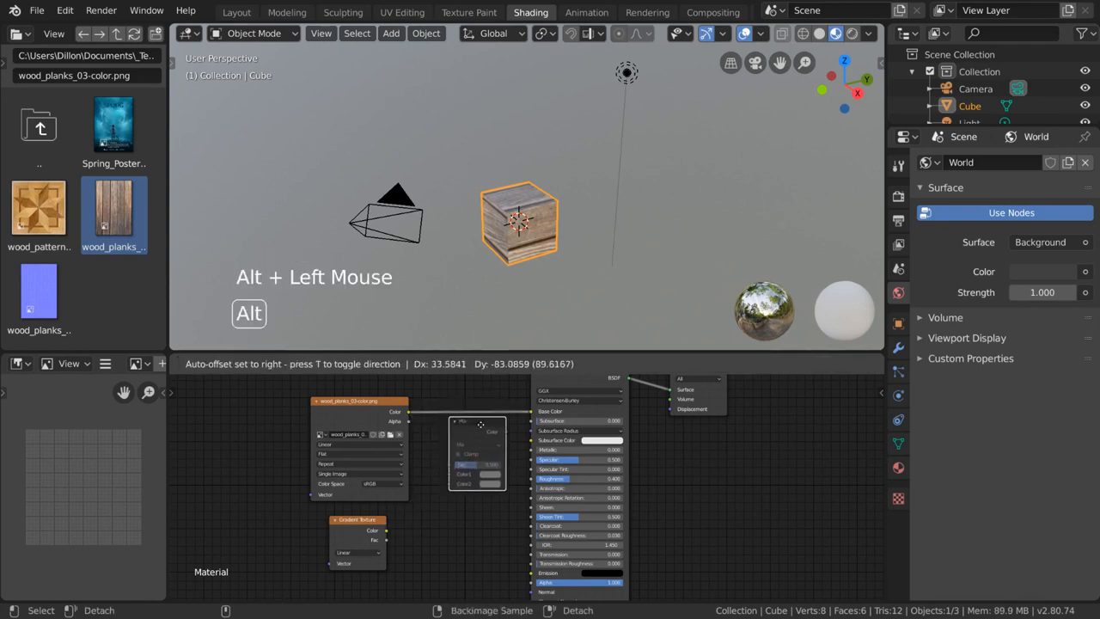
left_click_drag(477, 453, 705, 477)
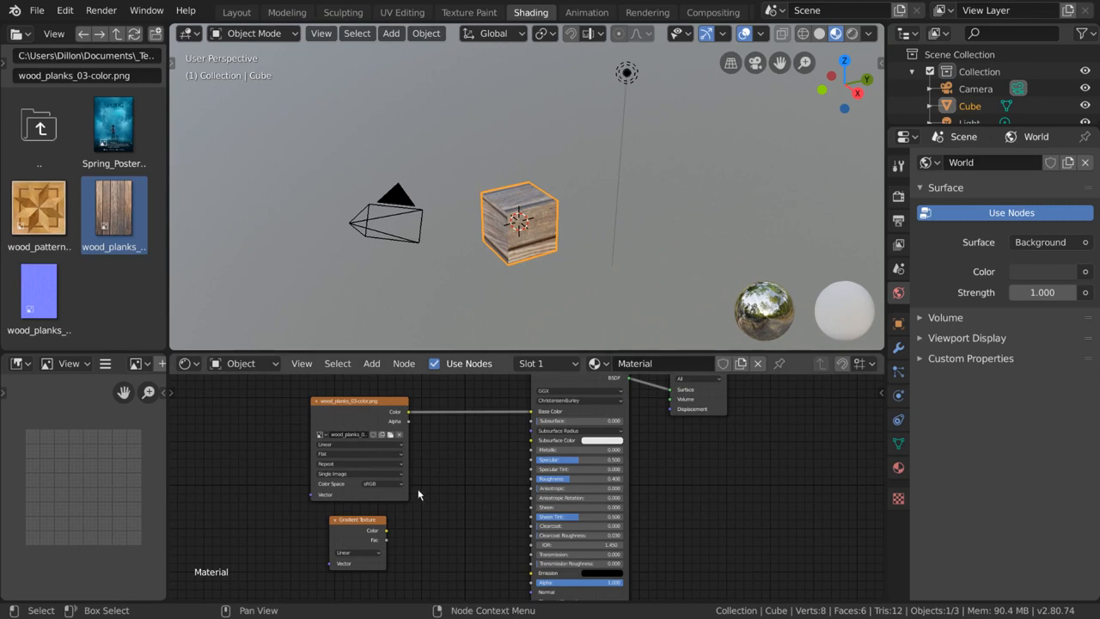
mouse_move(493, 435)
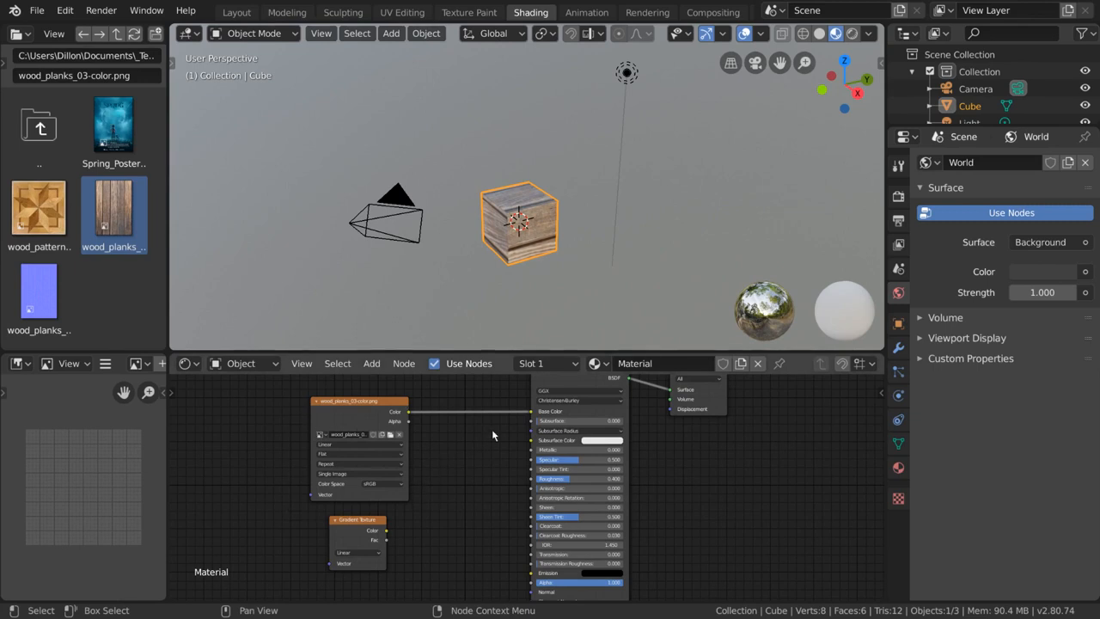
mouse_move(531, 422)
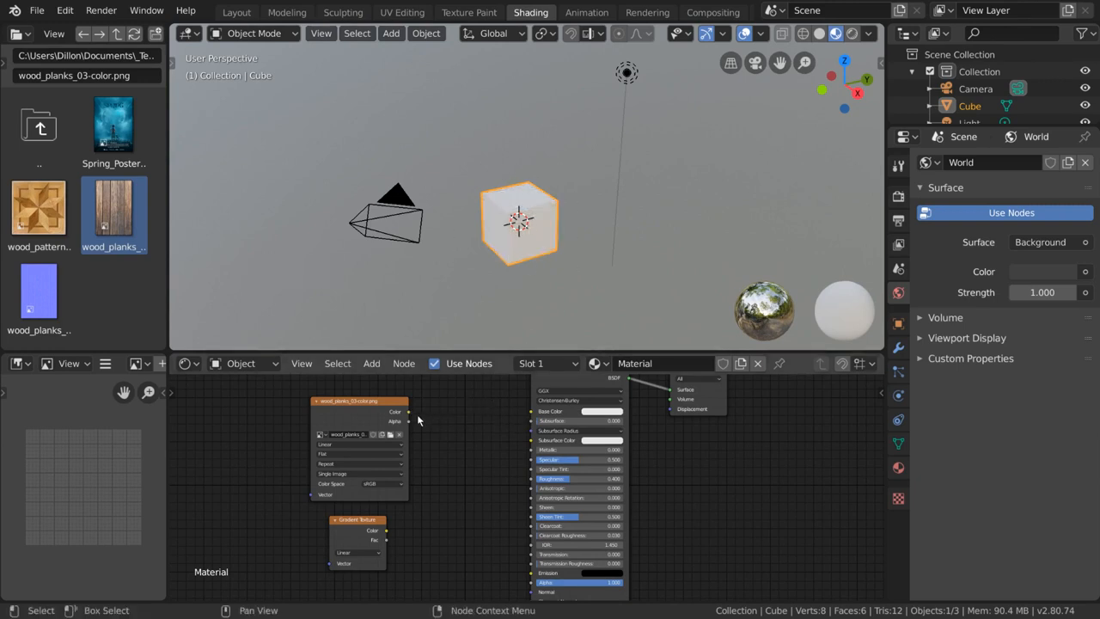
key("ctrl+z")
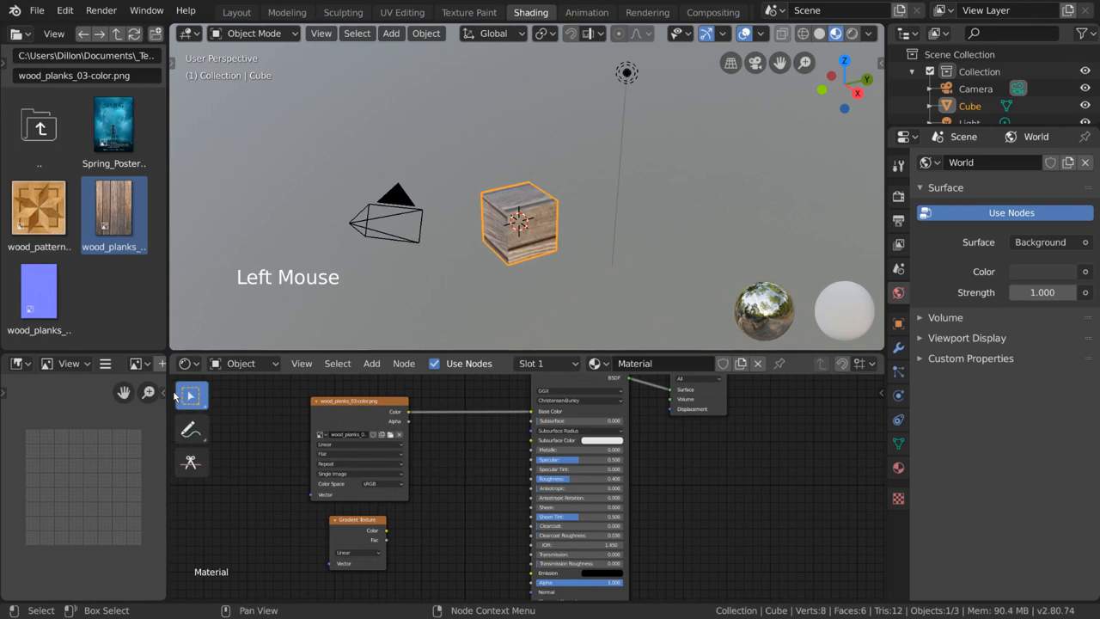
mouse_move(191, 463)
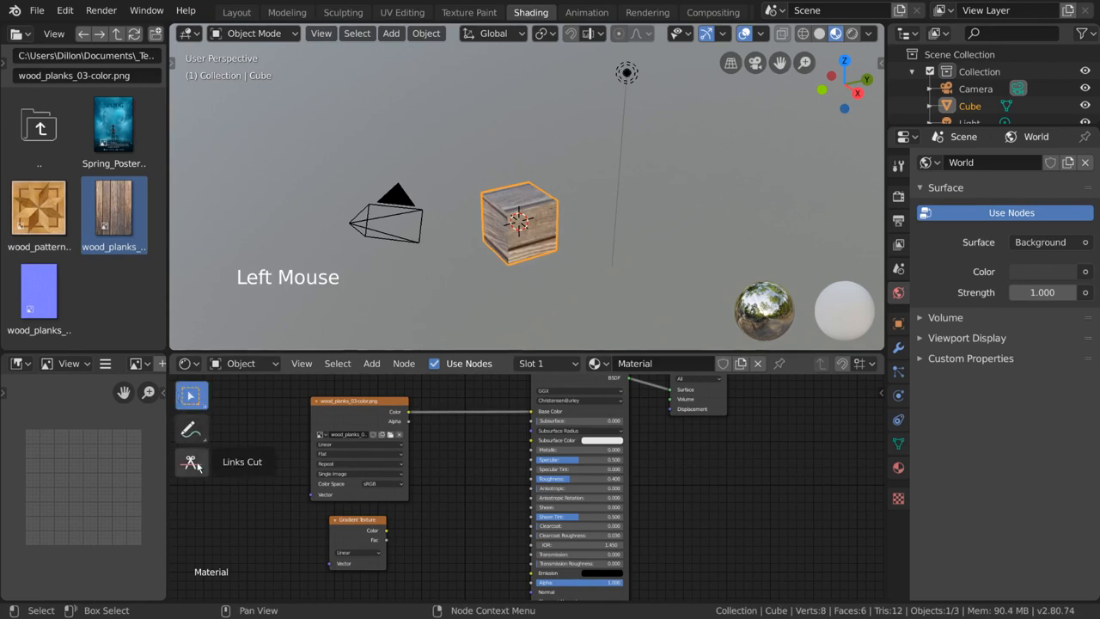
- Cut the wood image texture's Base Color link with Links Cut, then return to Select
left_click(191, 462)
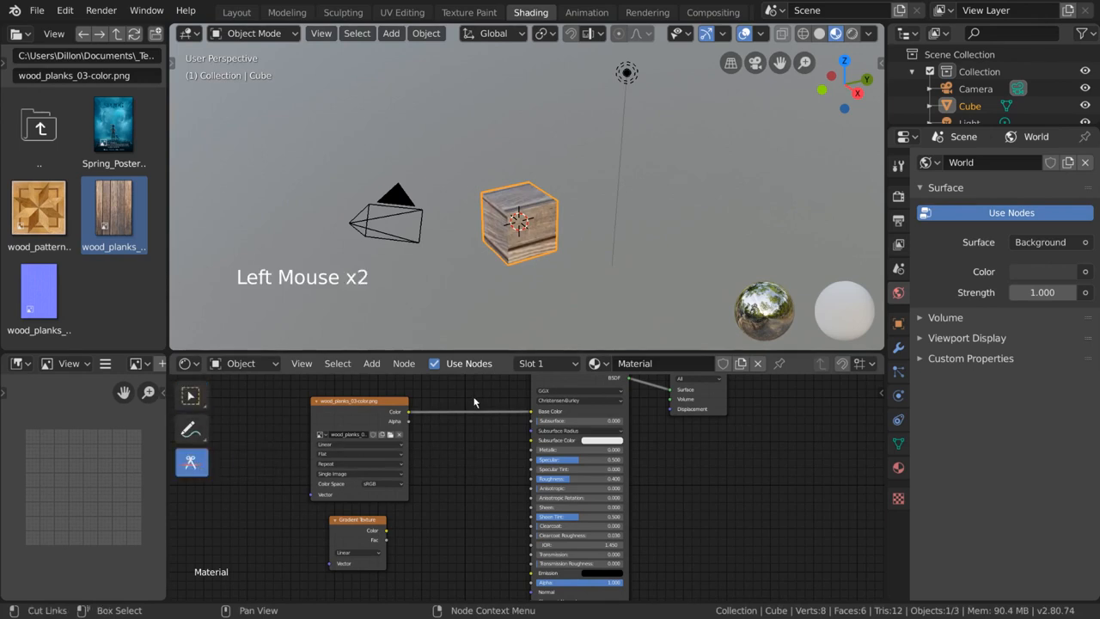
left_click(473, 404)
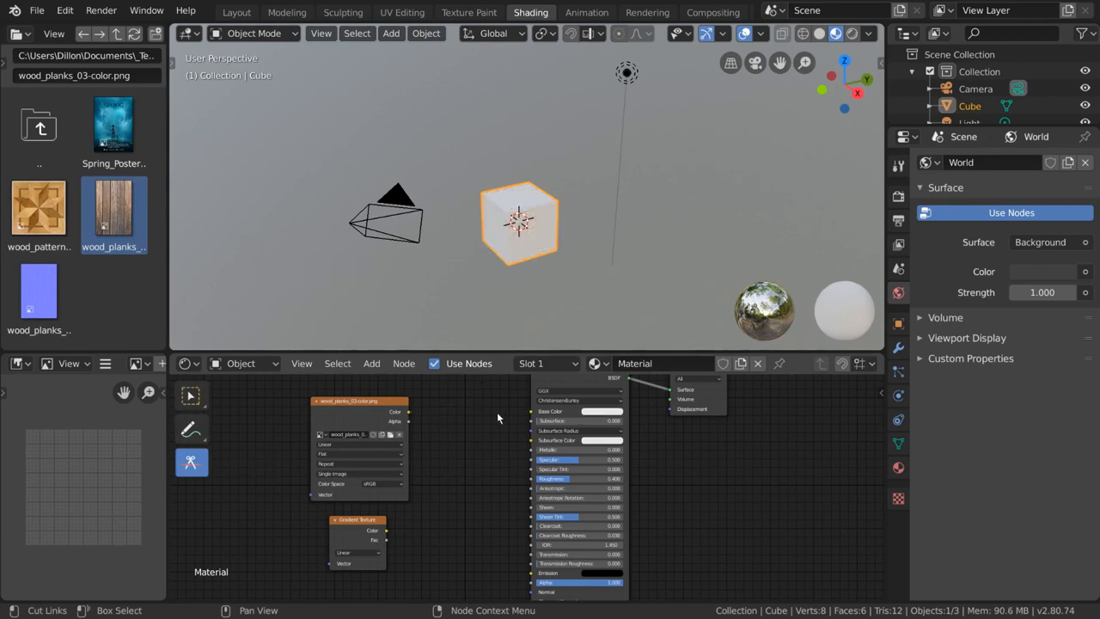
mouse_move(434, 418)
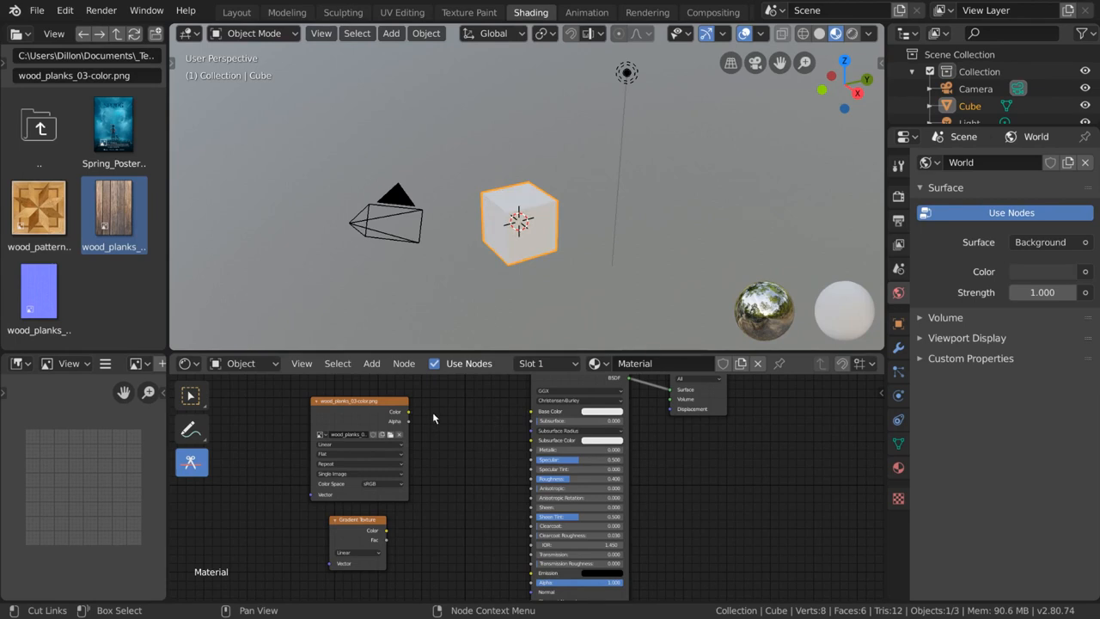
left_click(191, 394)
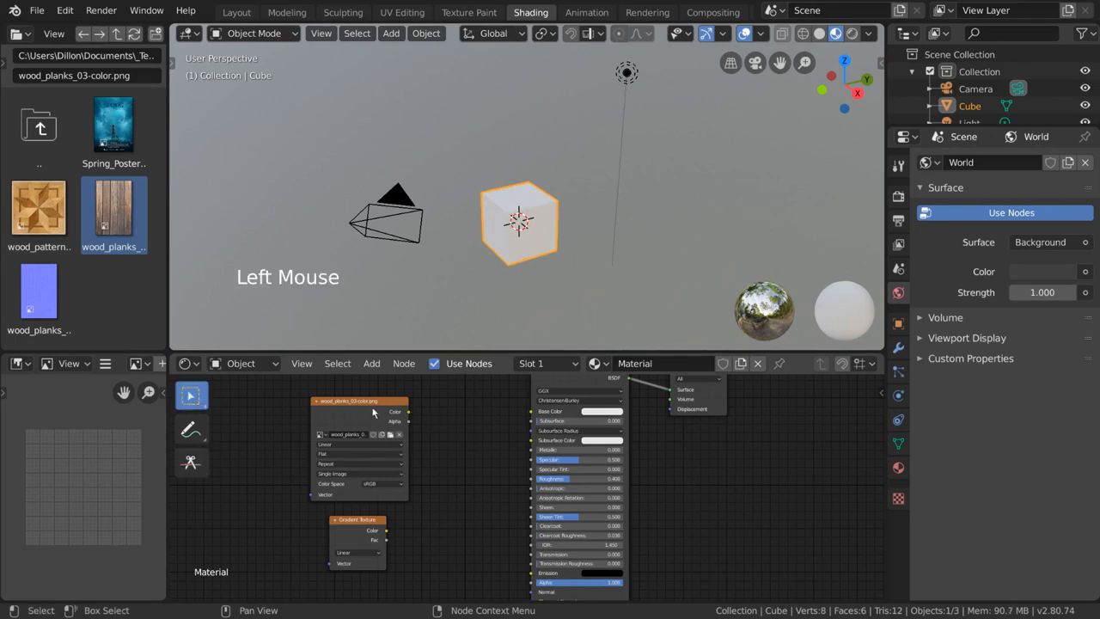